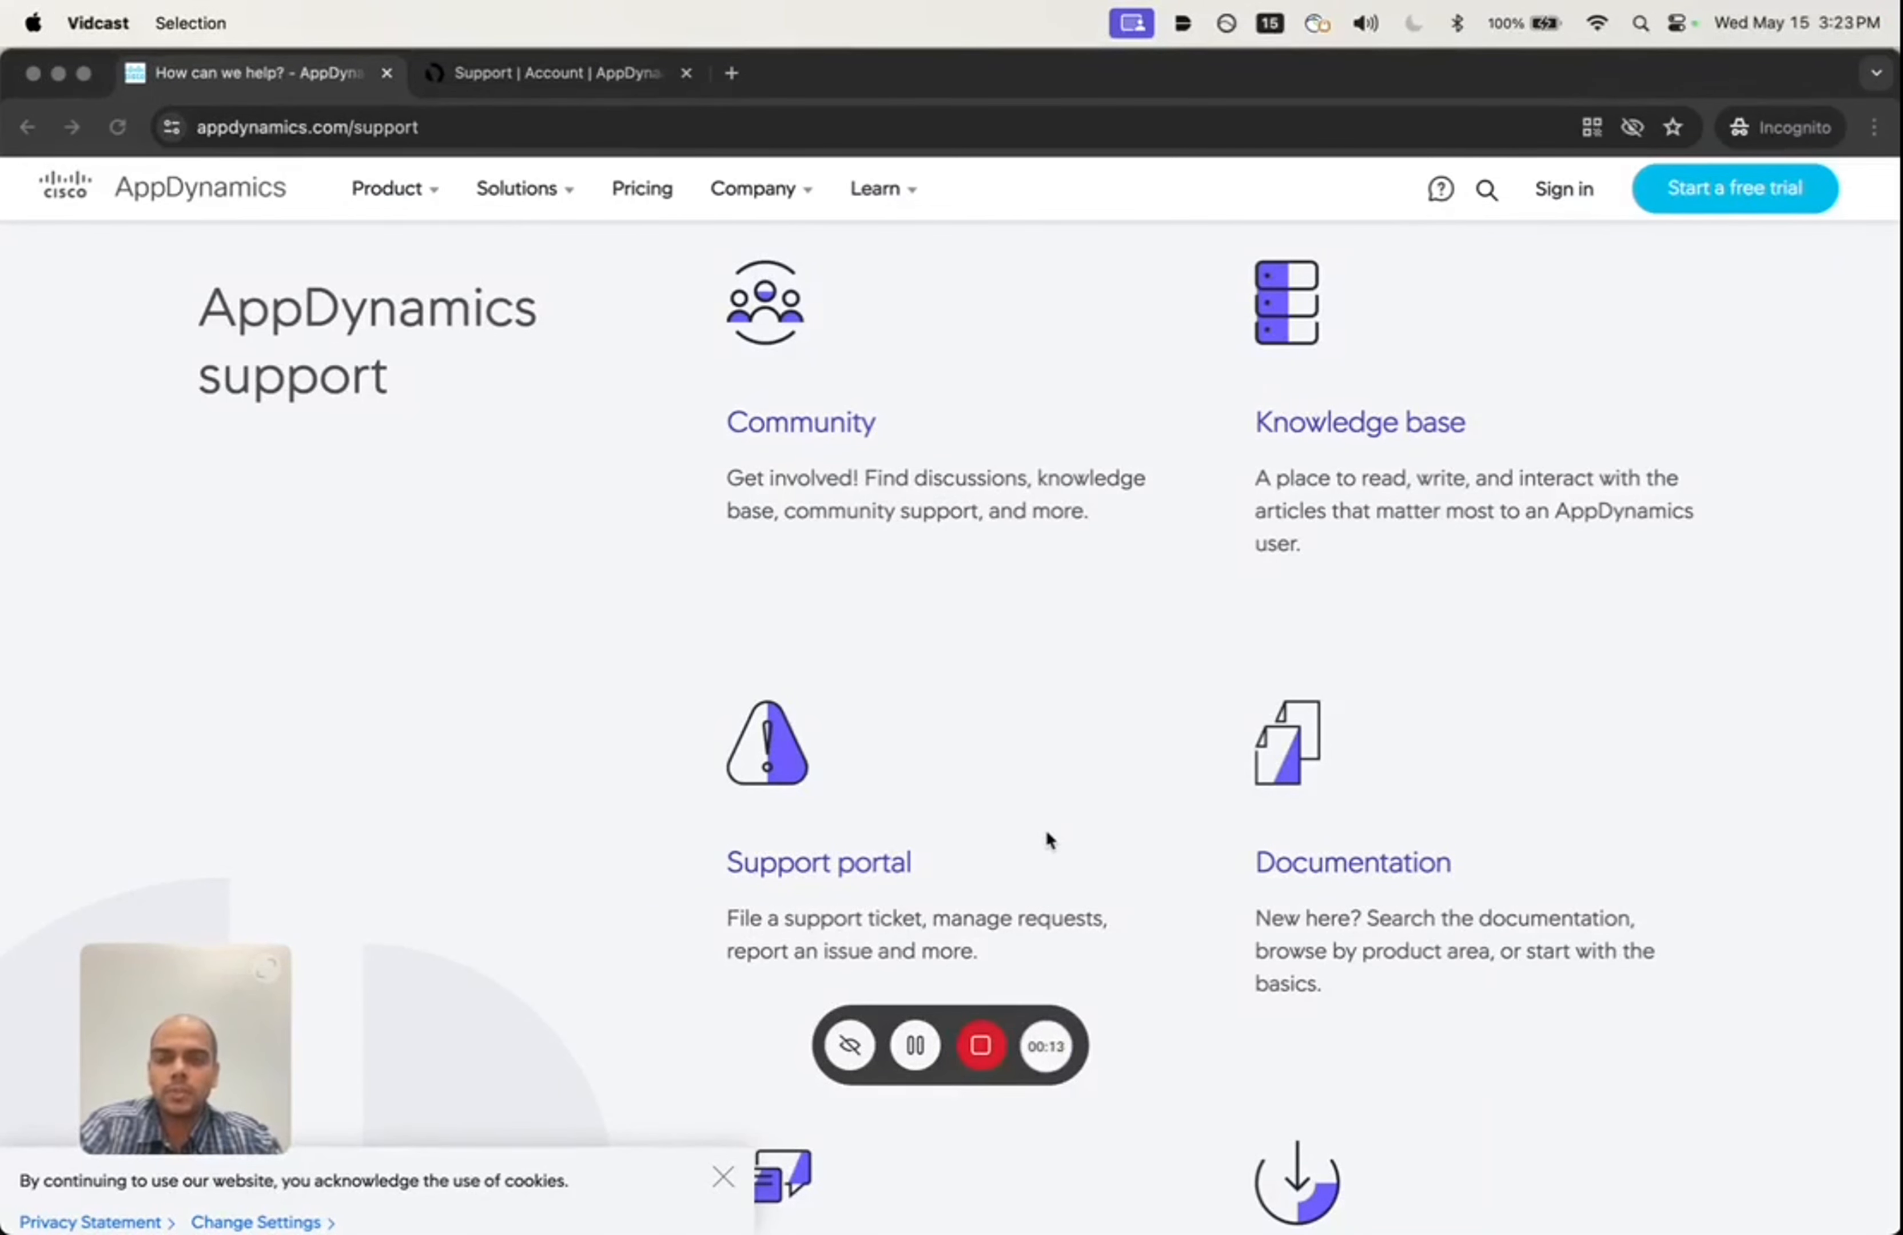
pyautogui.moveTo(653, 184)
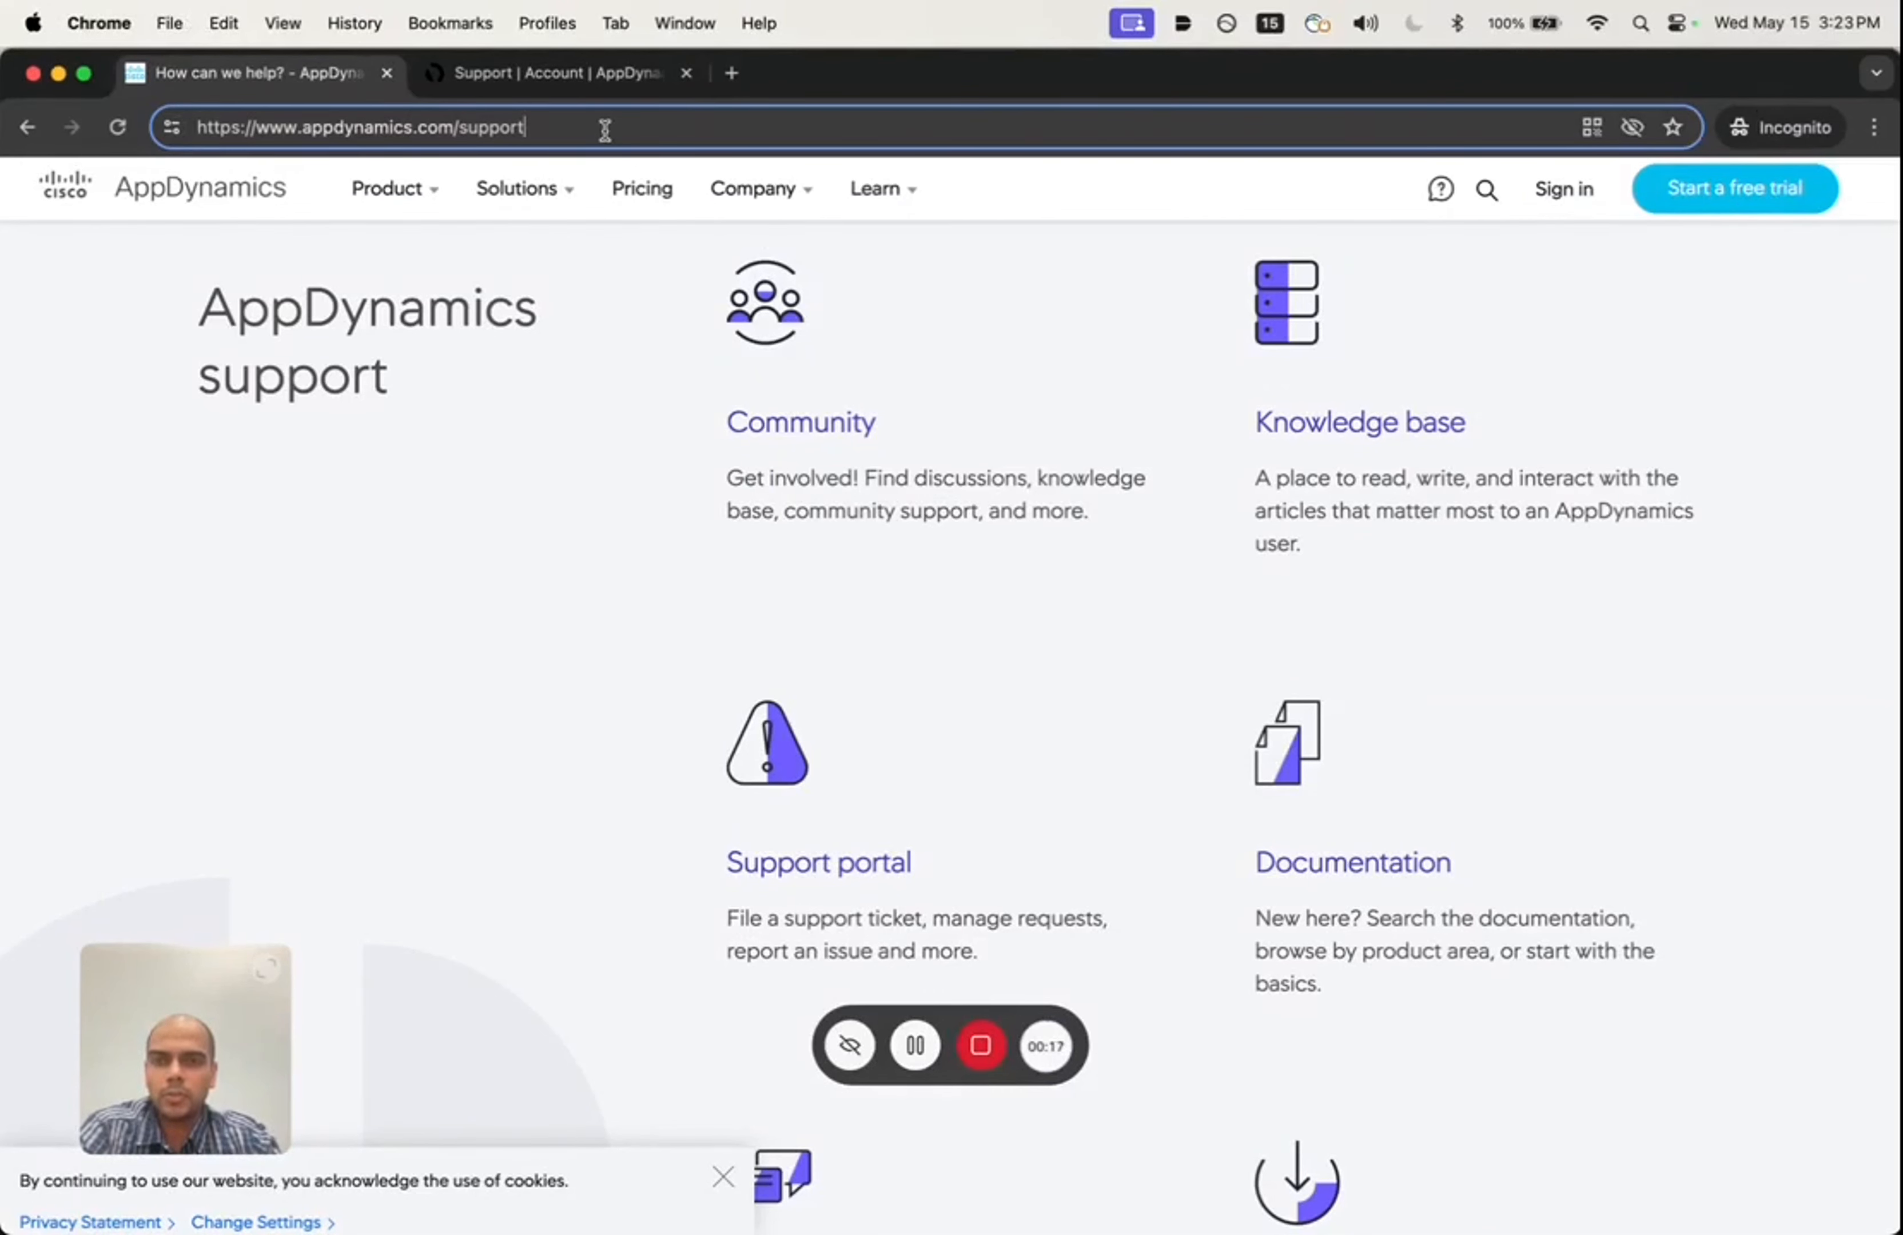
pyautogui.moveTo(752, 887)
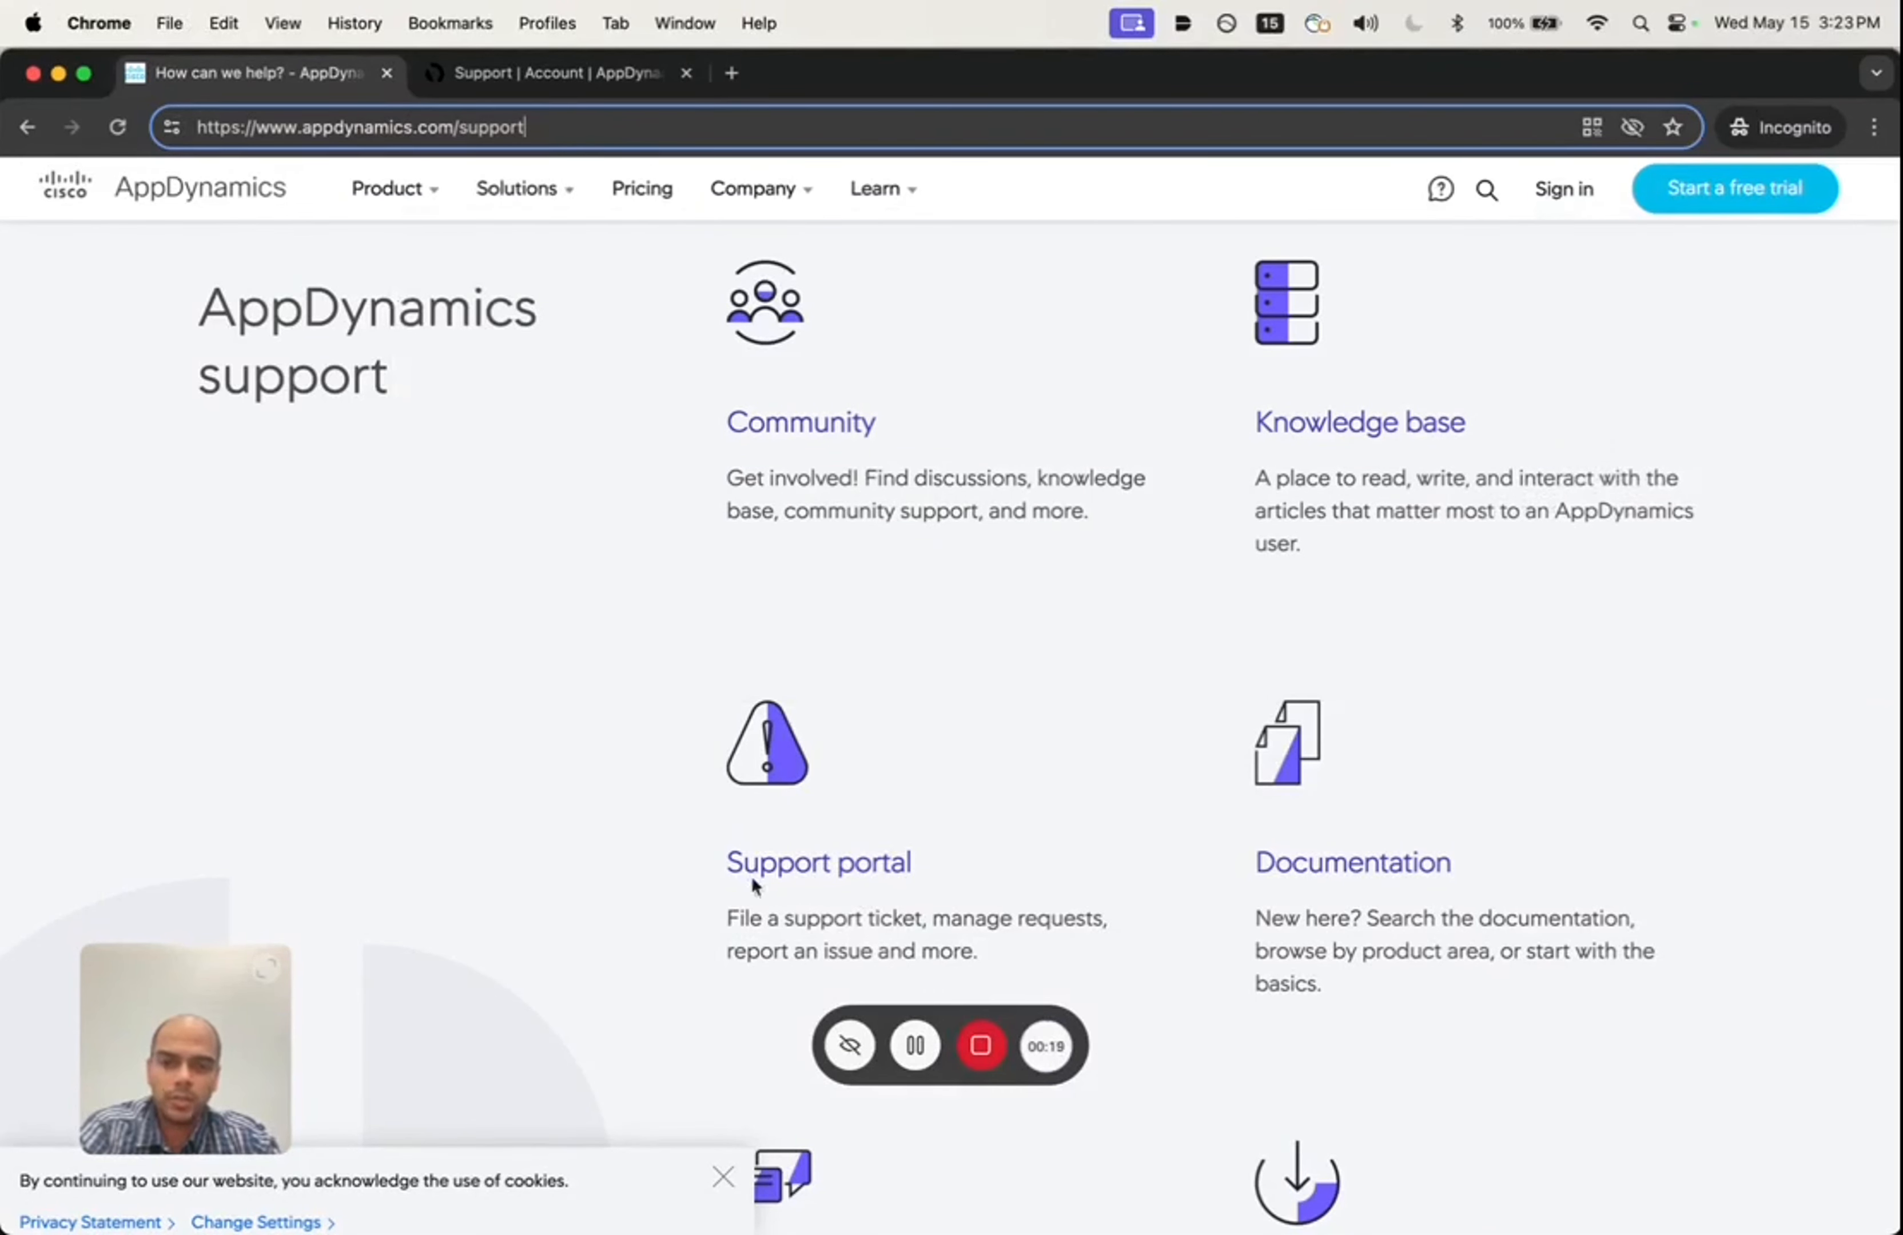
# Step: Start a new support ticket from the account's Support page, landing in Cisco Support Case Manager
pyautogui.click(552, 73)
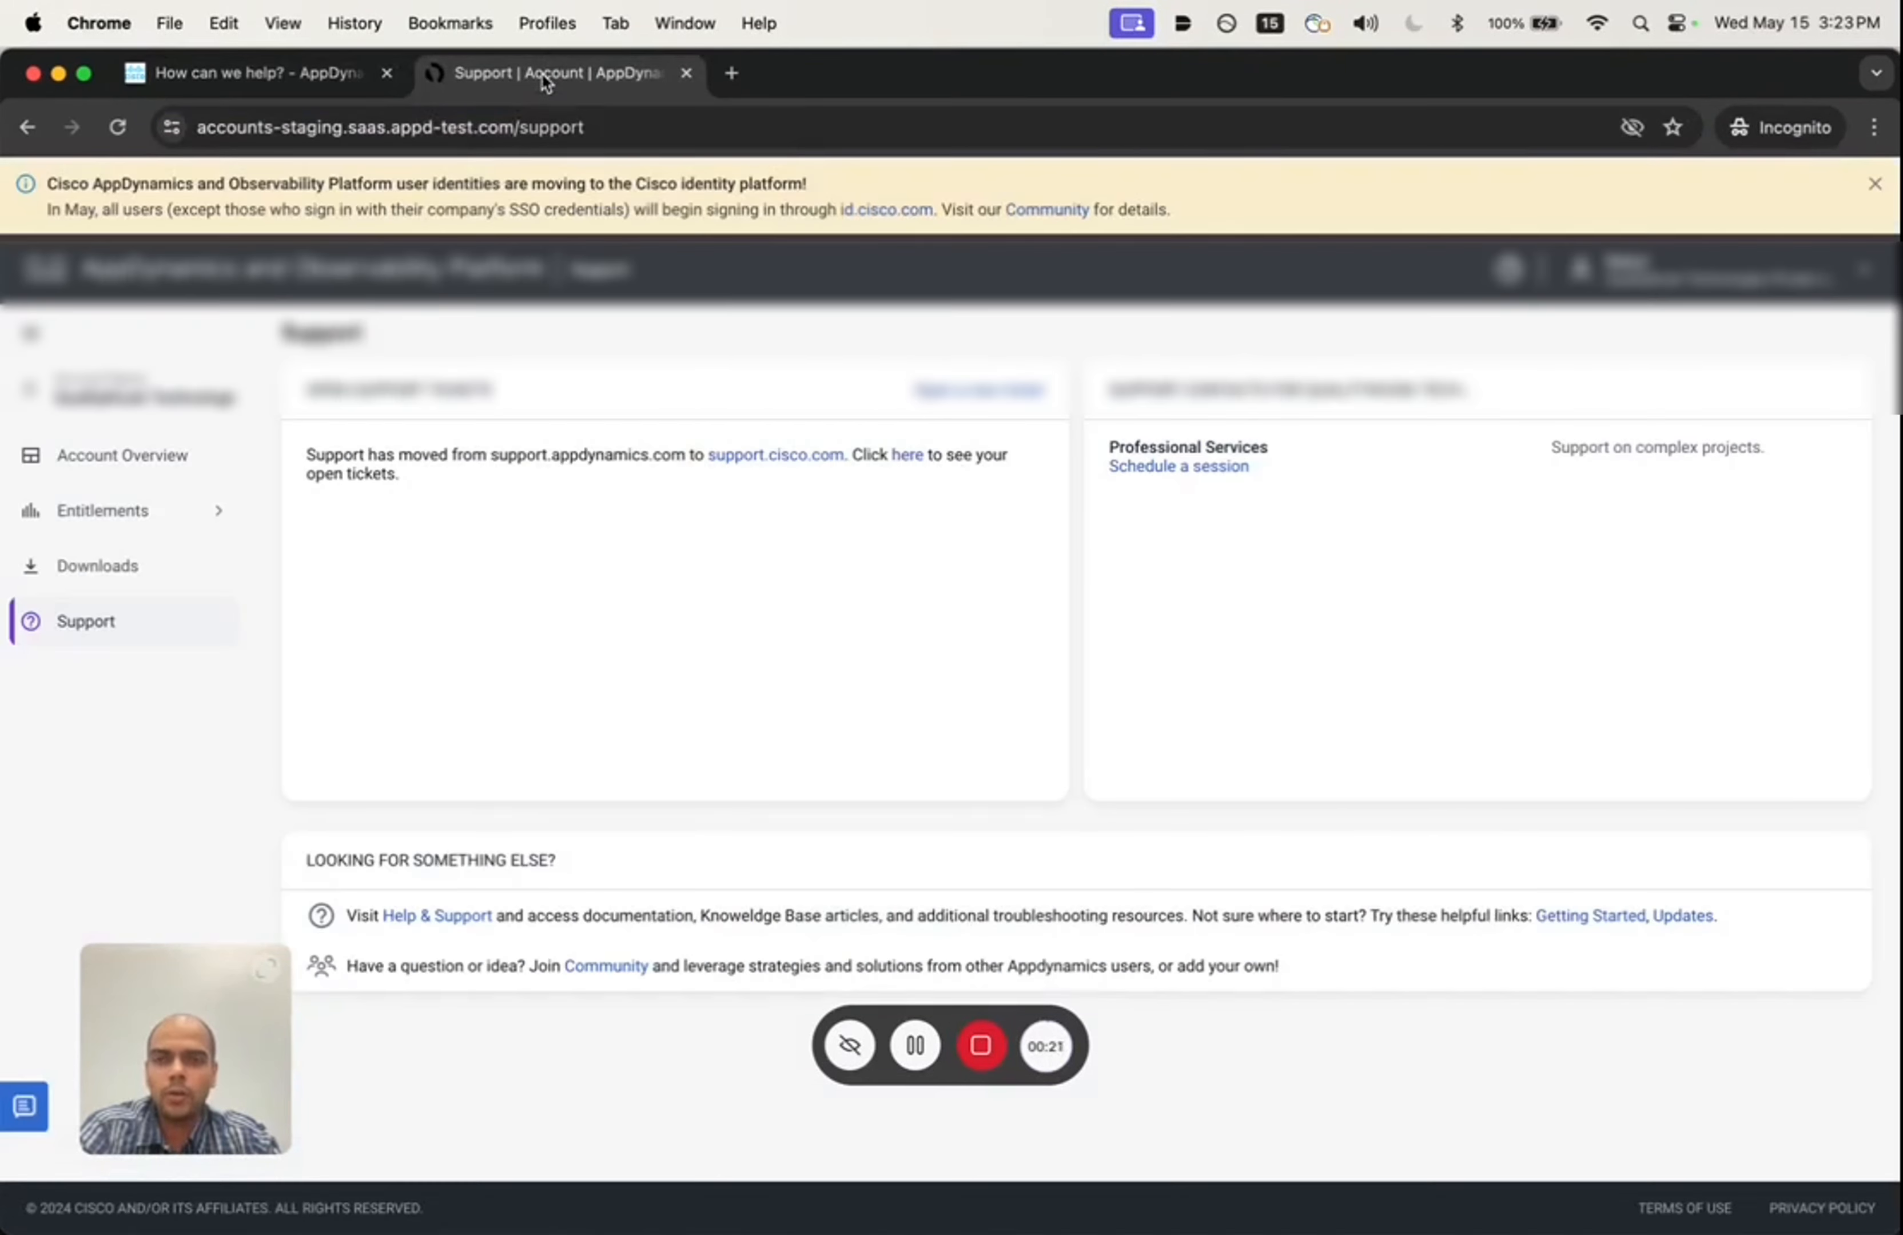
pyautogui.moveTo(528, 577)
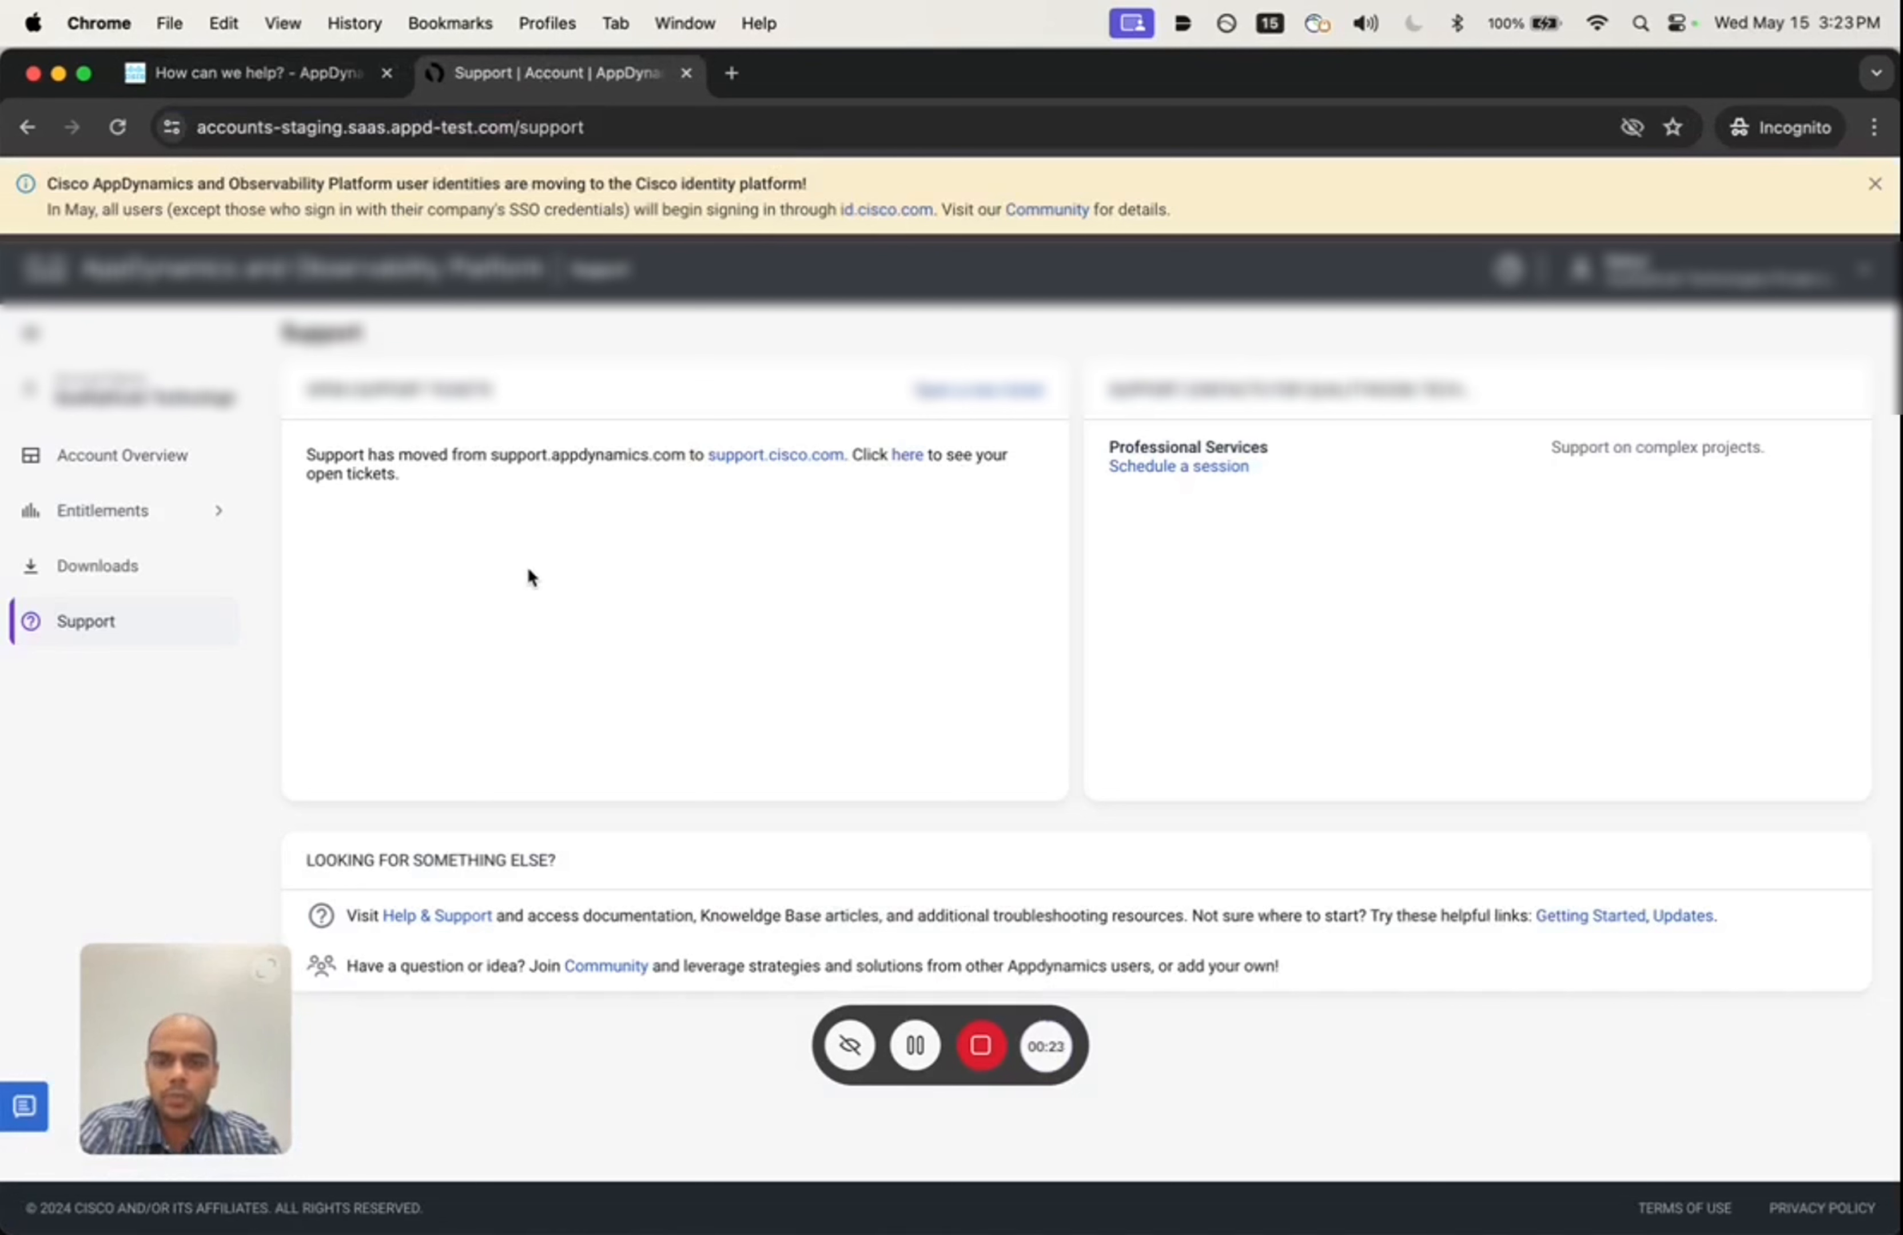
pyautogui.moveTo(1644, 318)
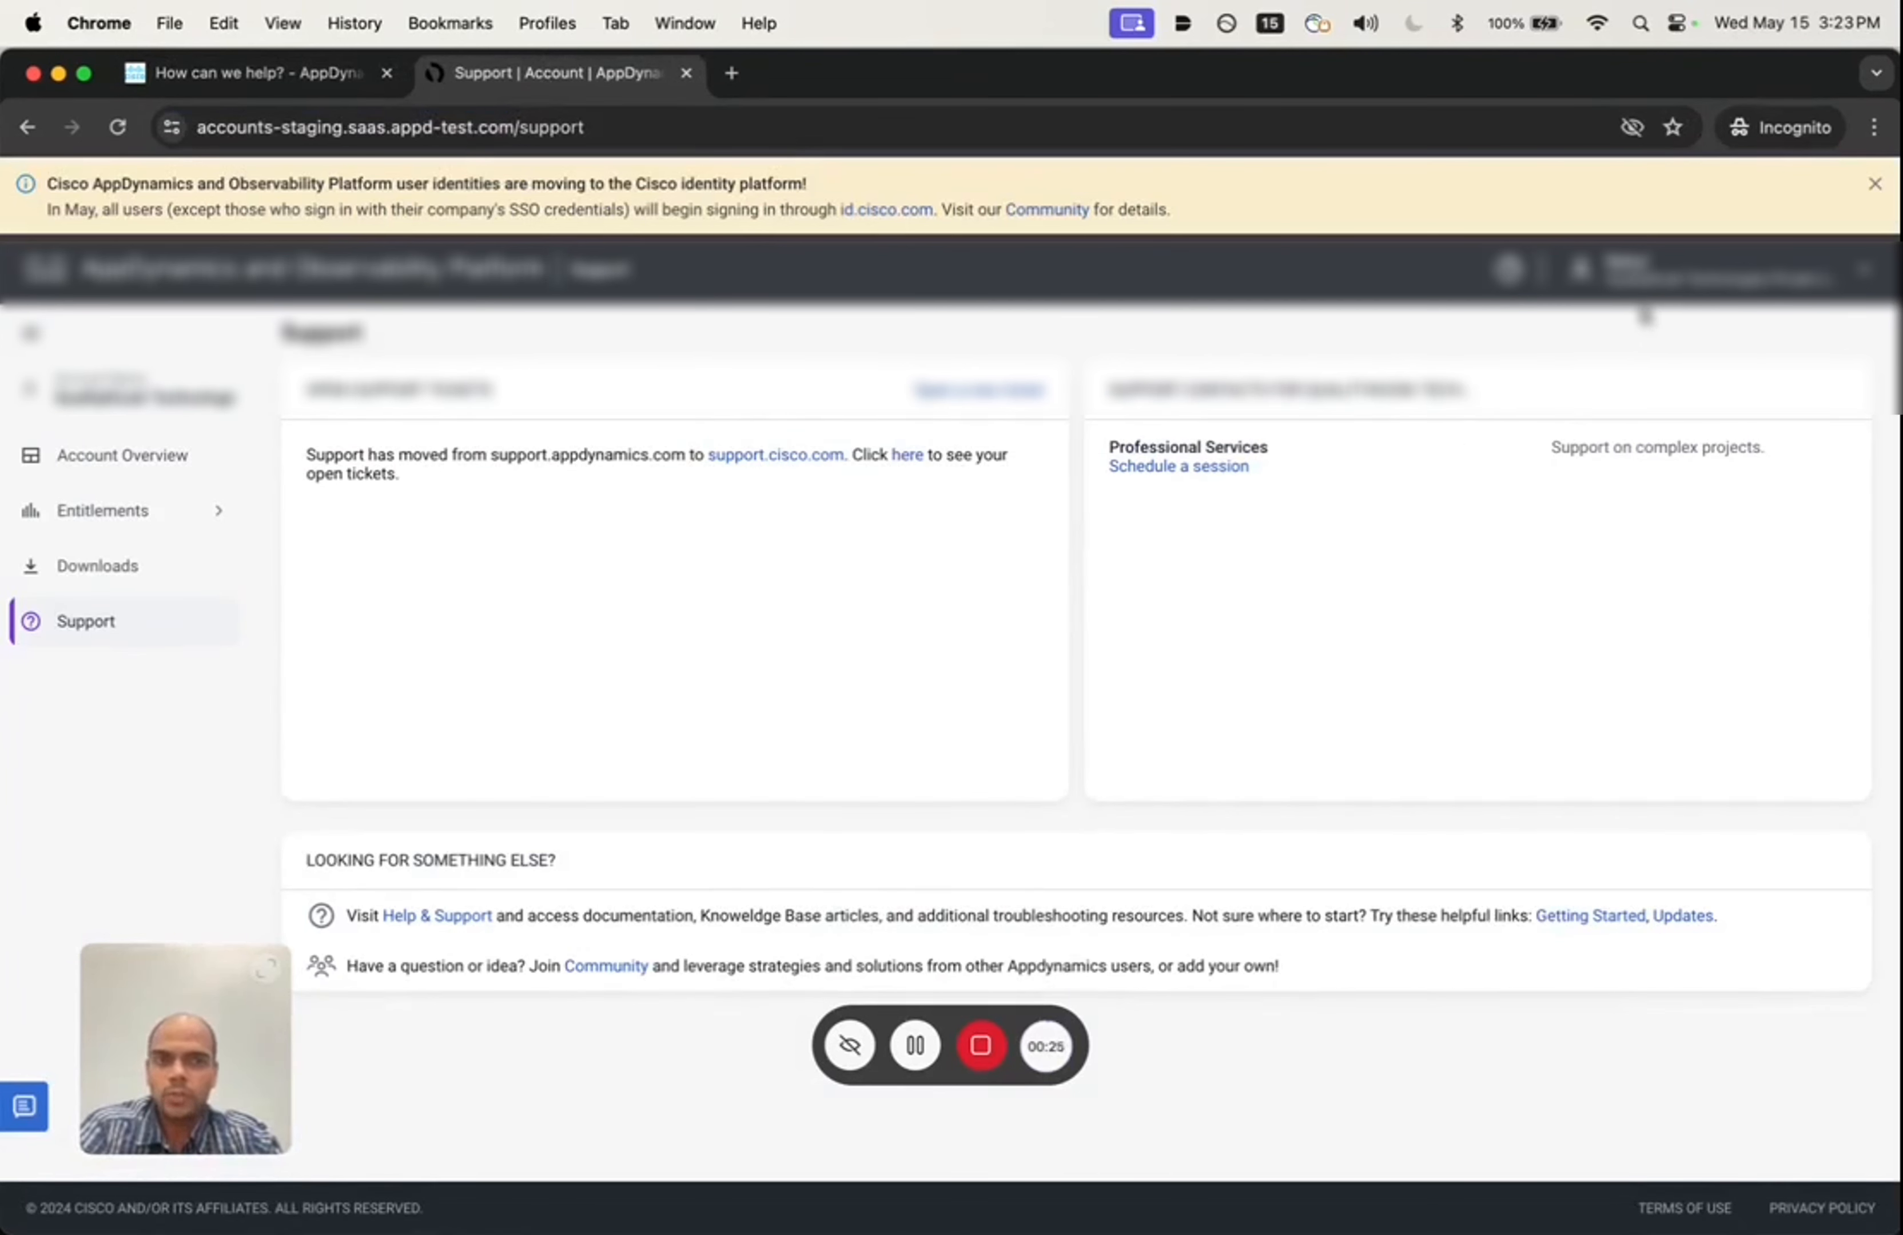
pyautogui.moveTo(744, 686)
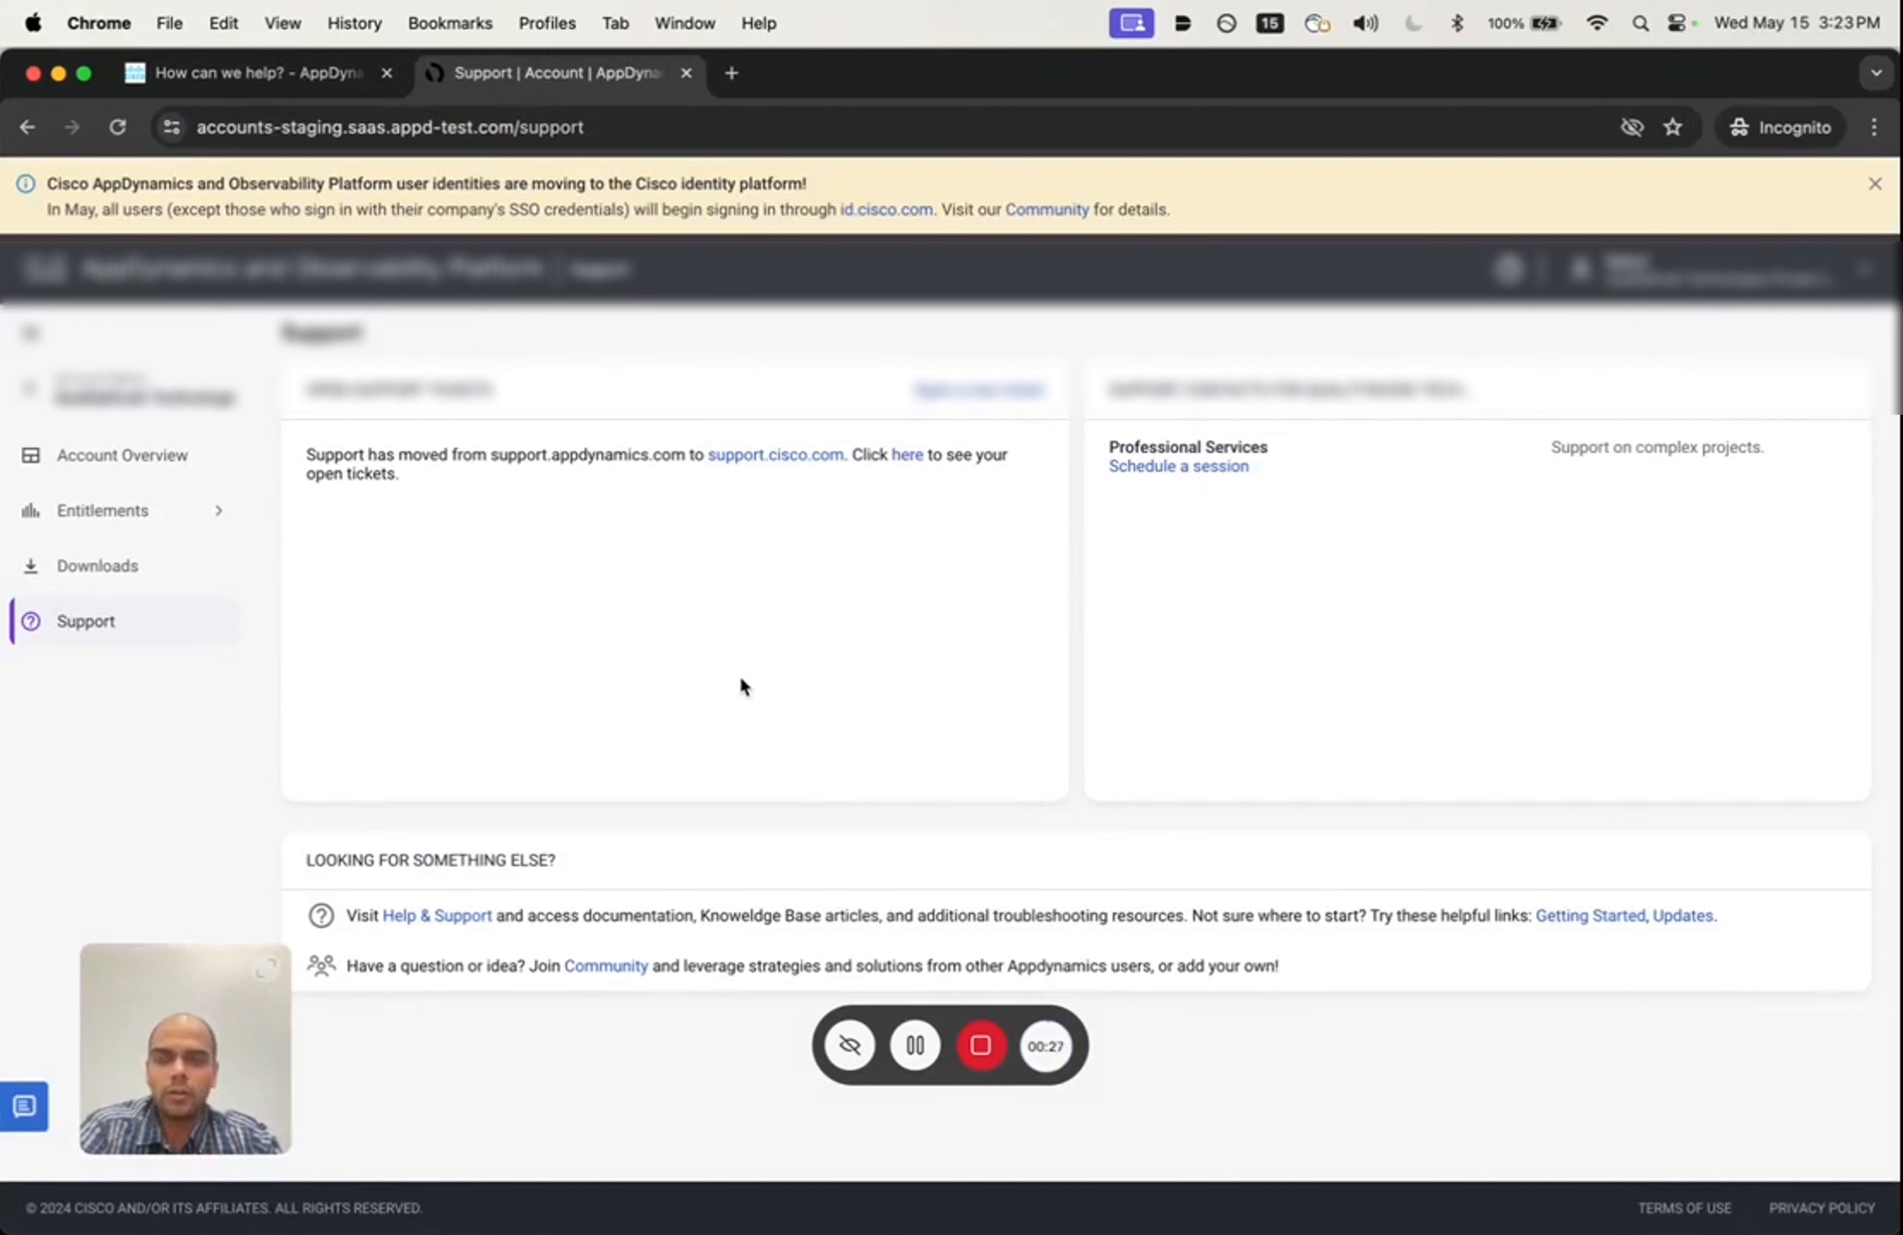
pyautogui.moveTo(958, 416)
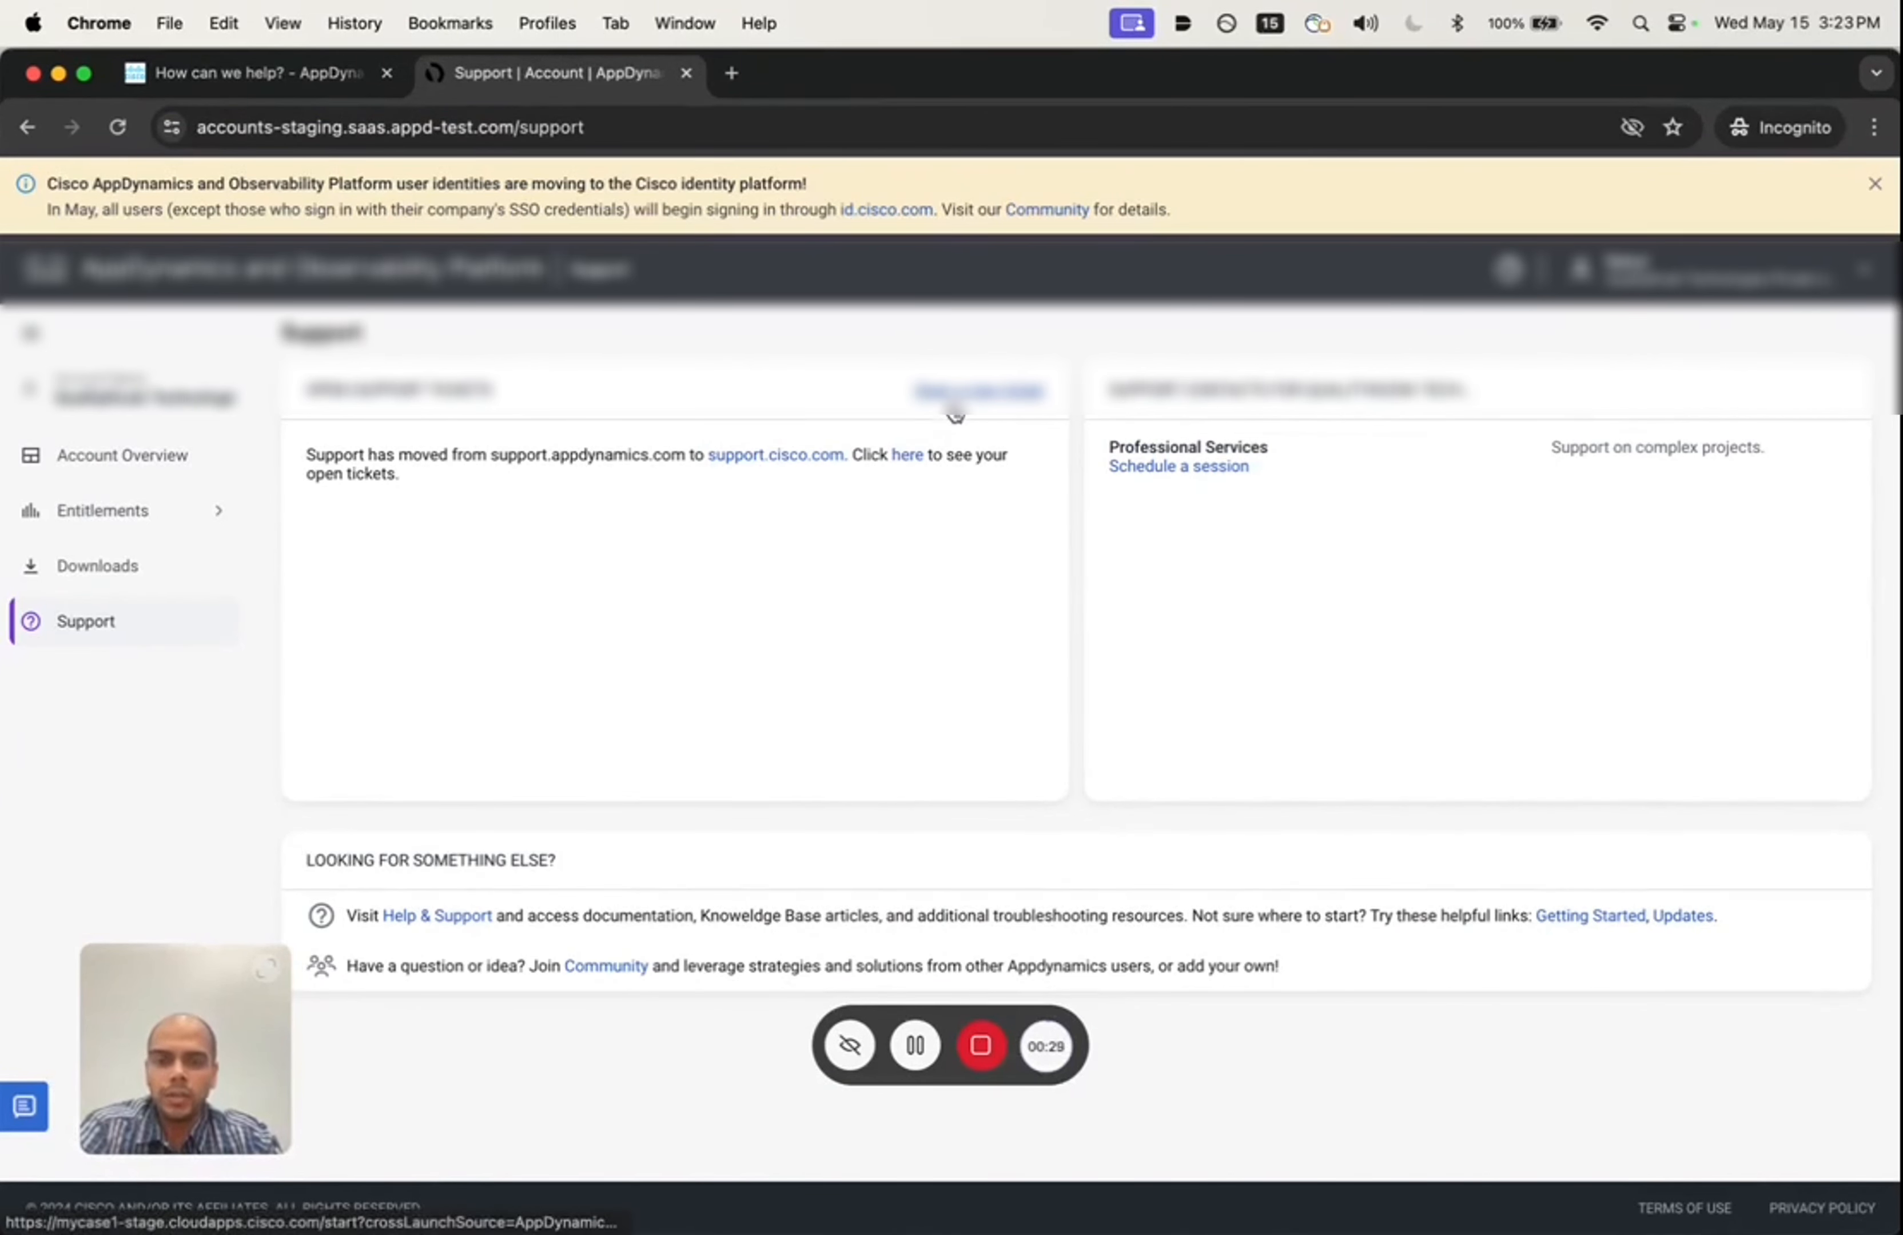
pyautogui.click(905, 461)
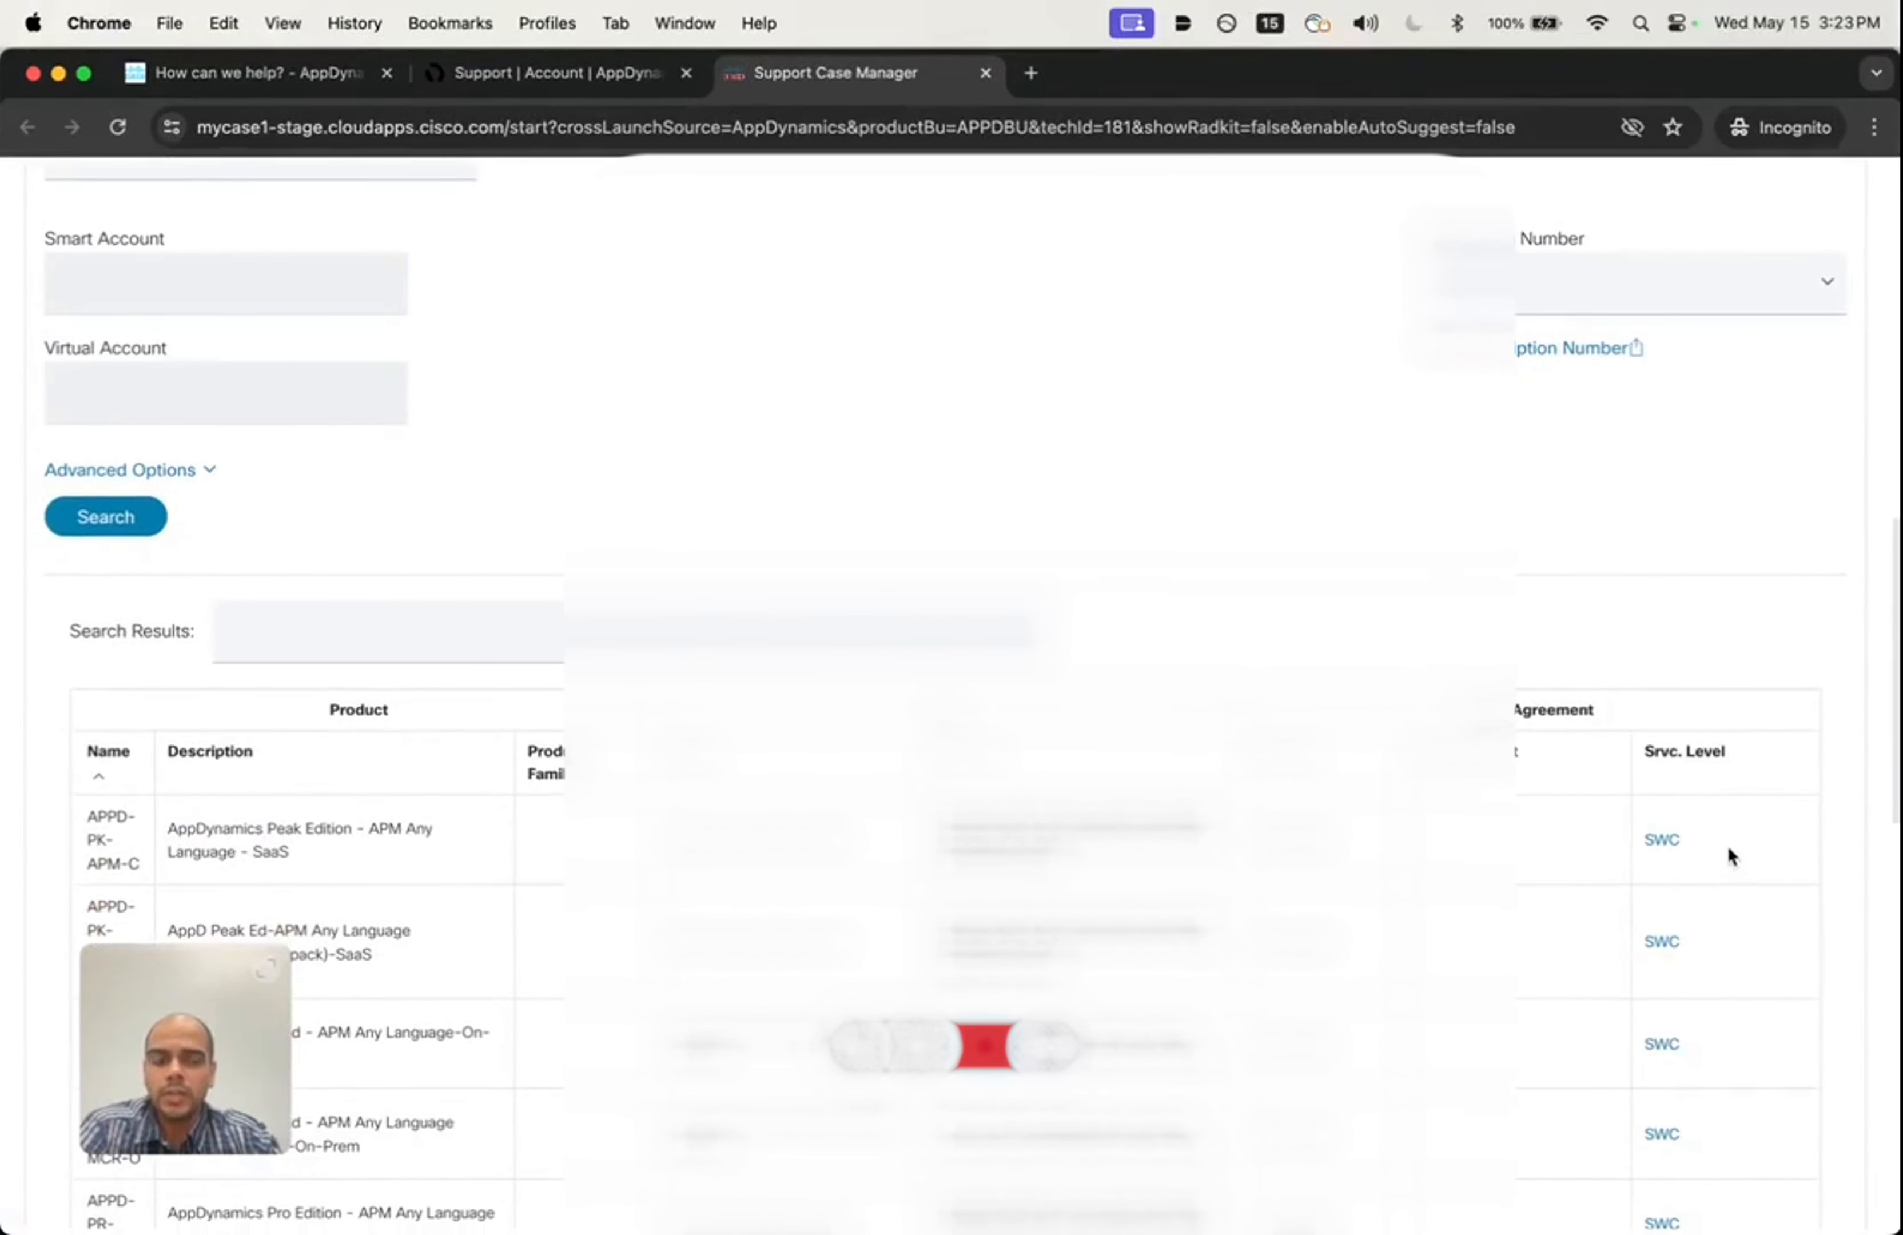
# Step: Continue past the product entitlements to the case details form and bring up the manual technology list
pyautogui.scroll(-3)
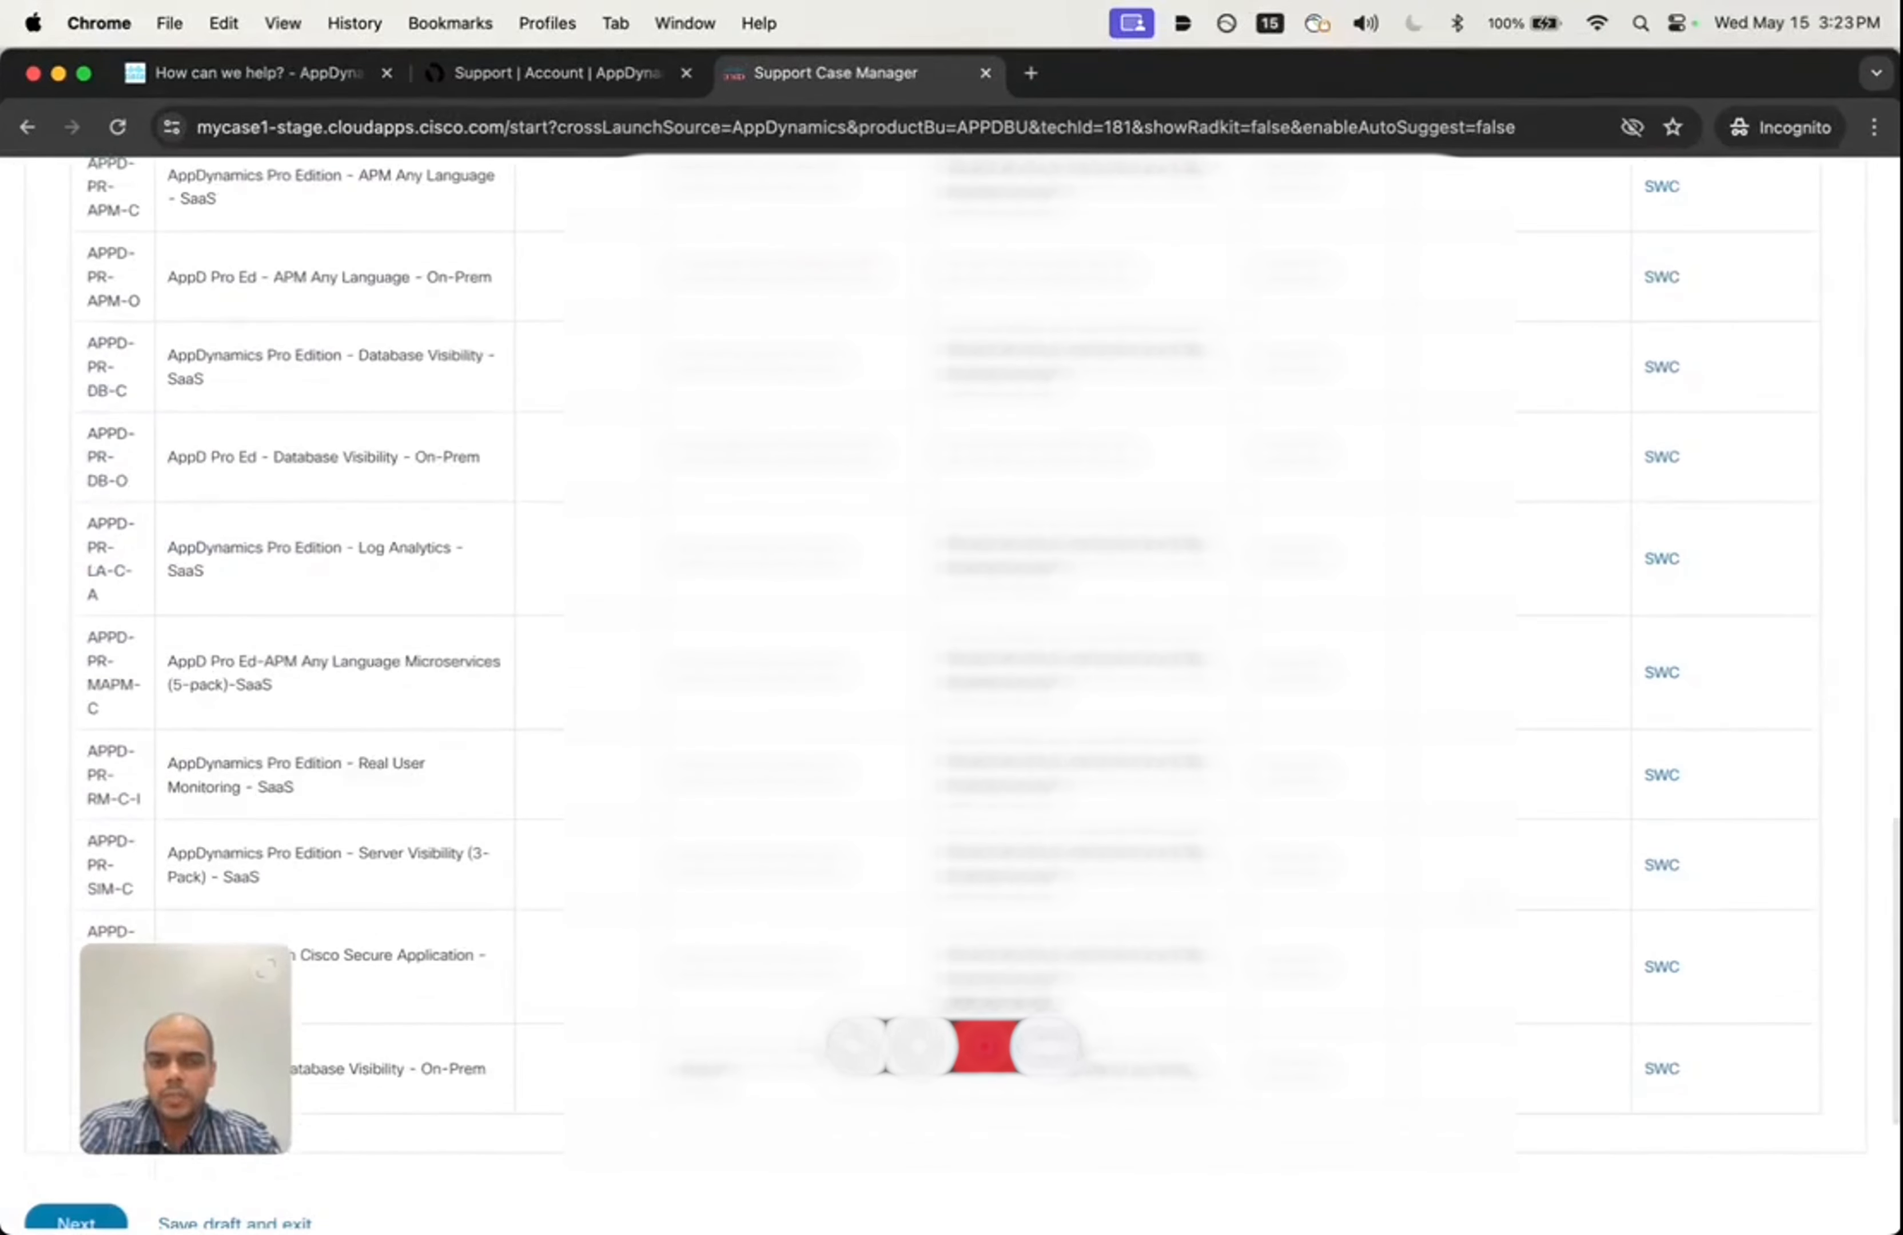
pyautogui.scroll(-3)
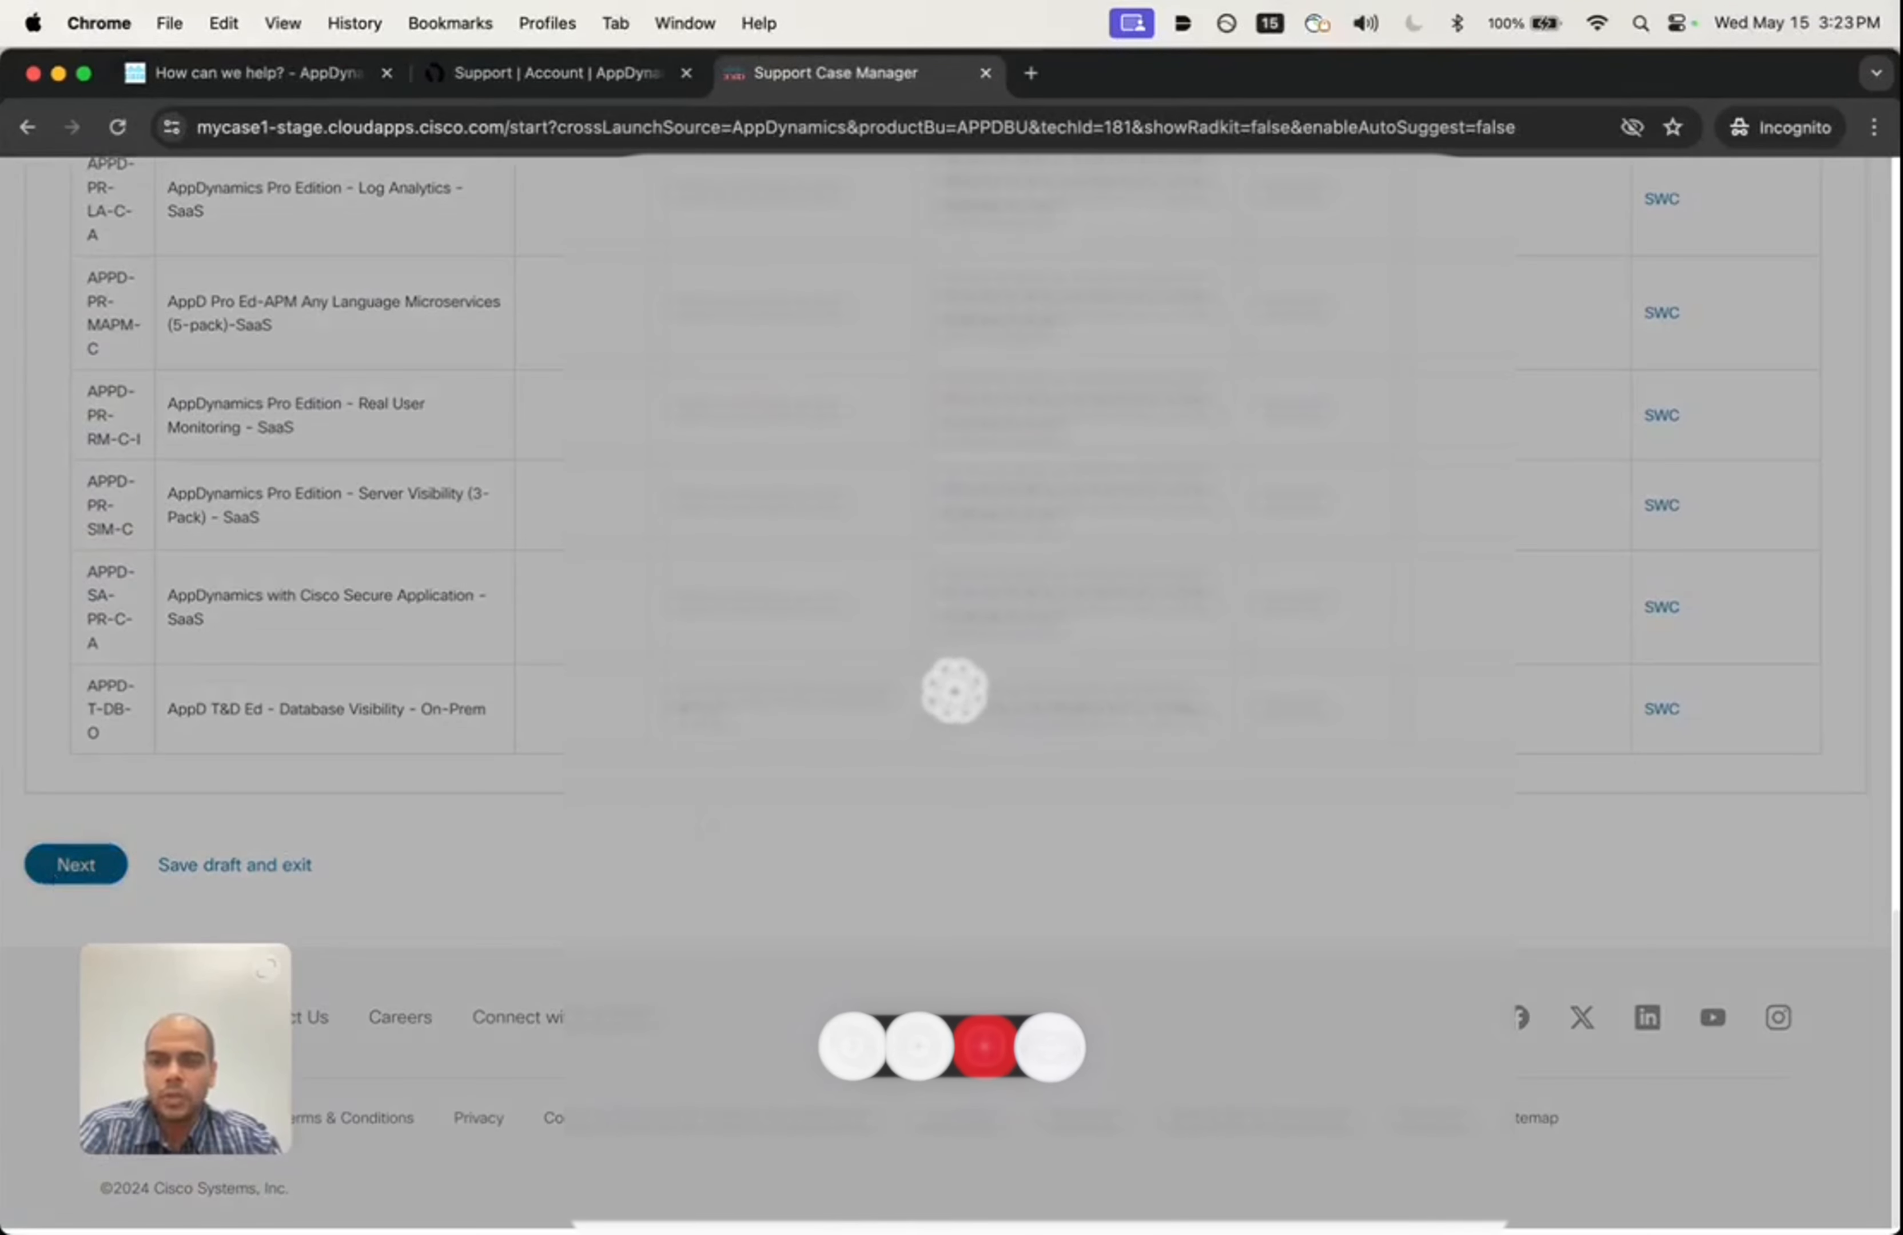
pyautogui.click(75, 864)
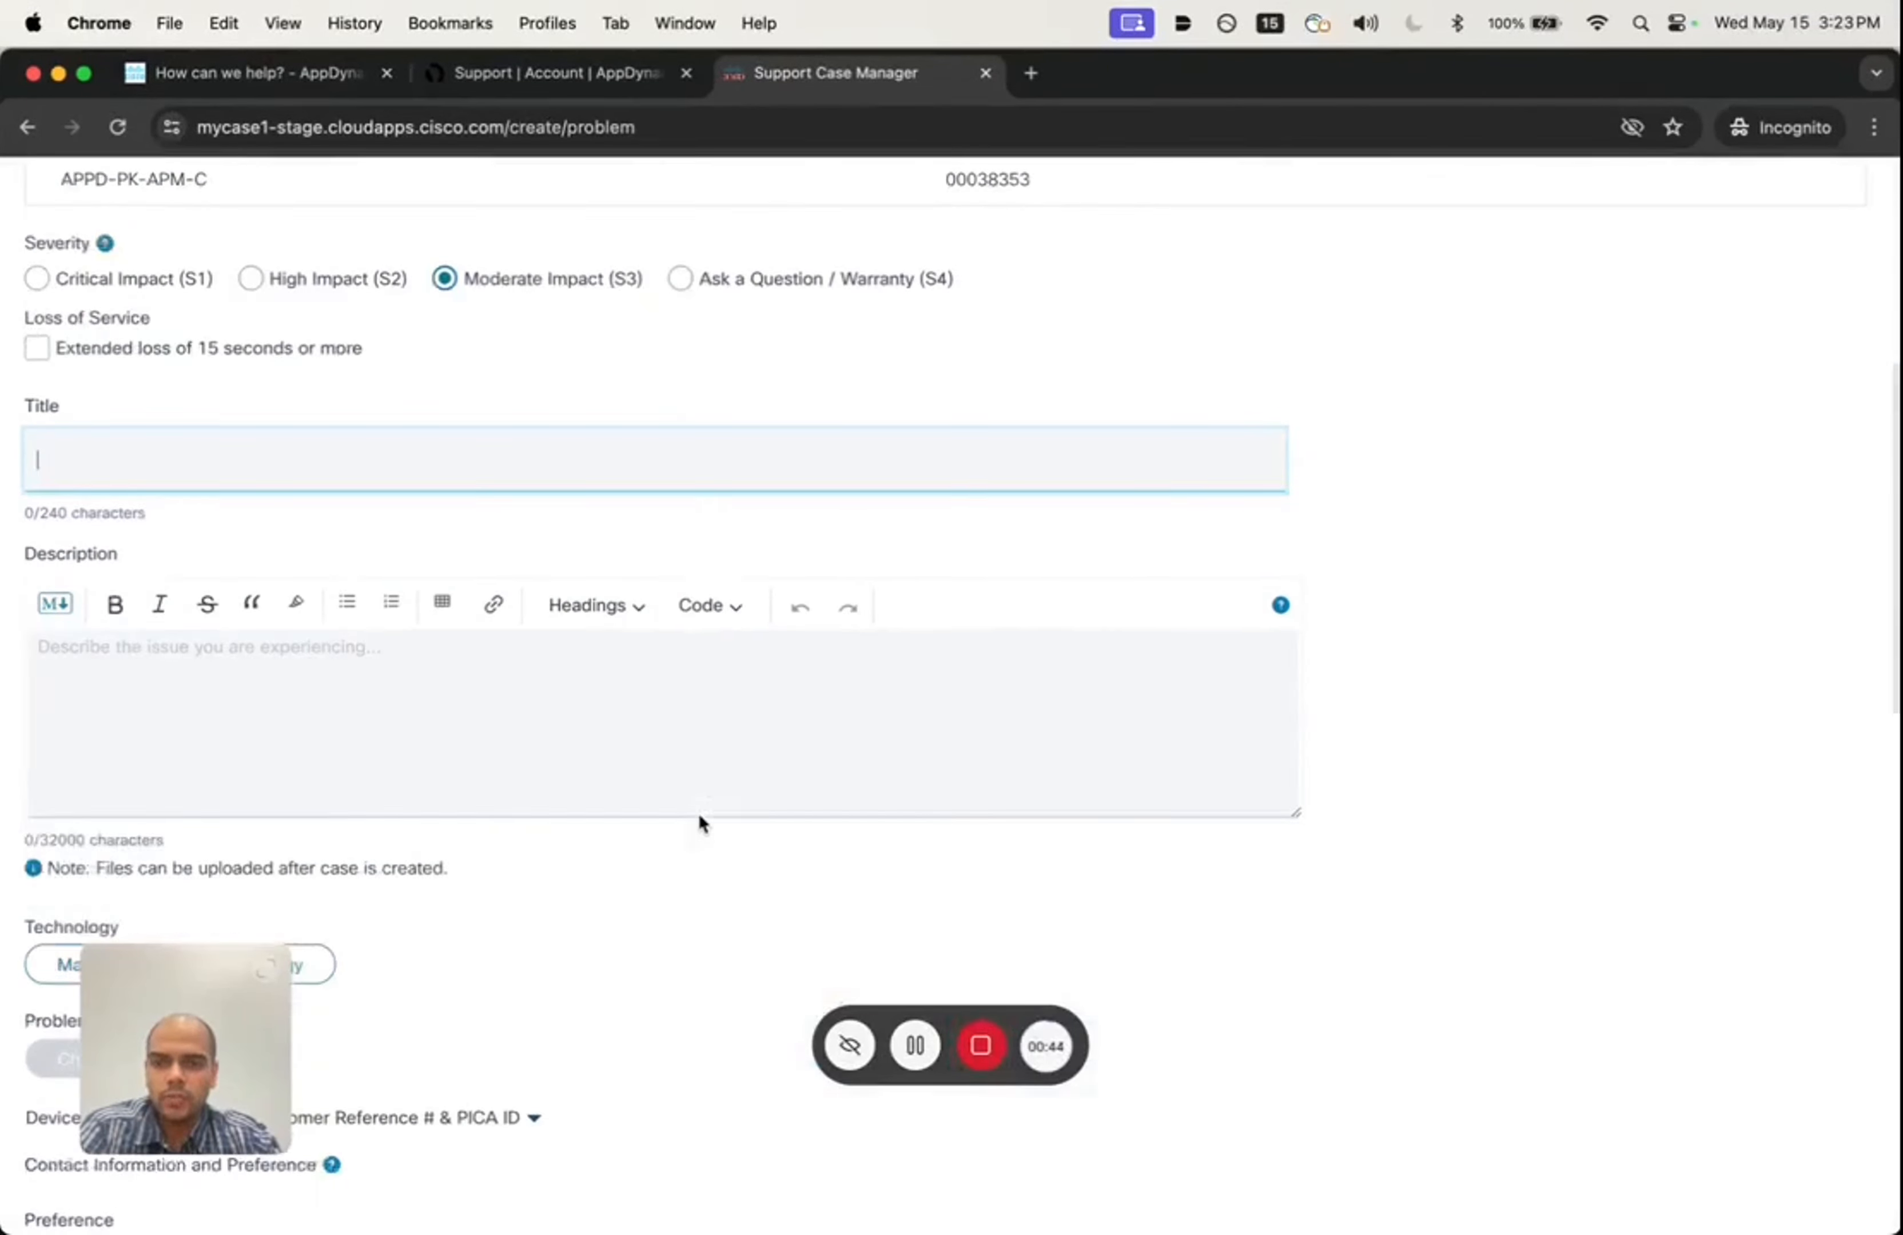
pyautogui.scroll(-3)
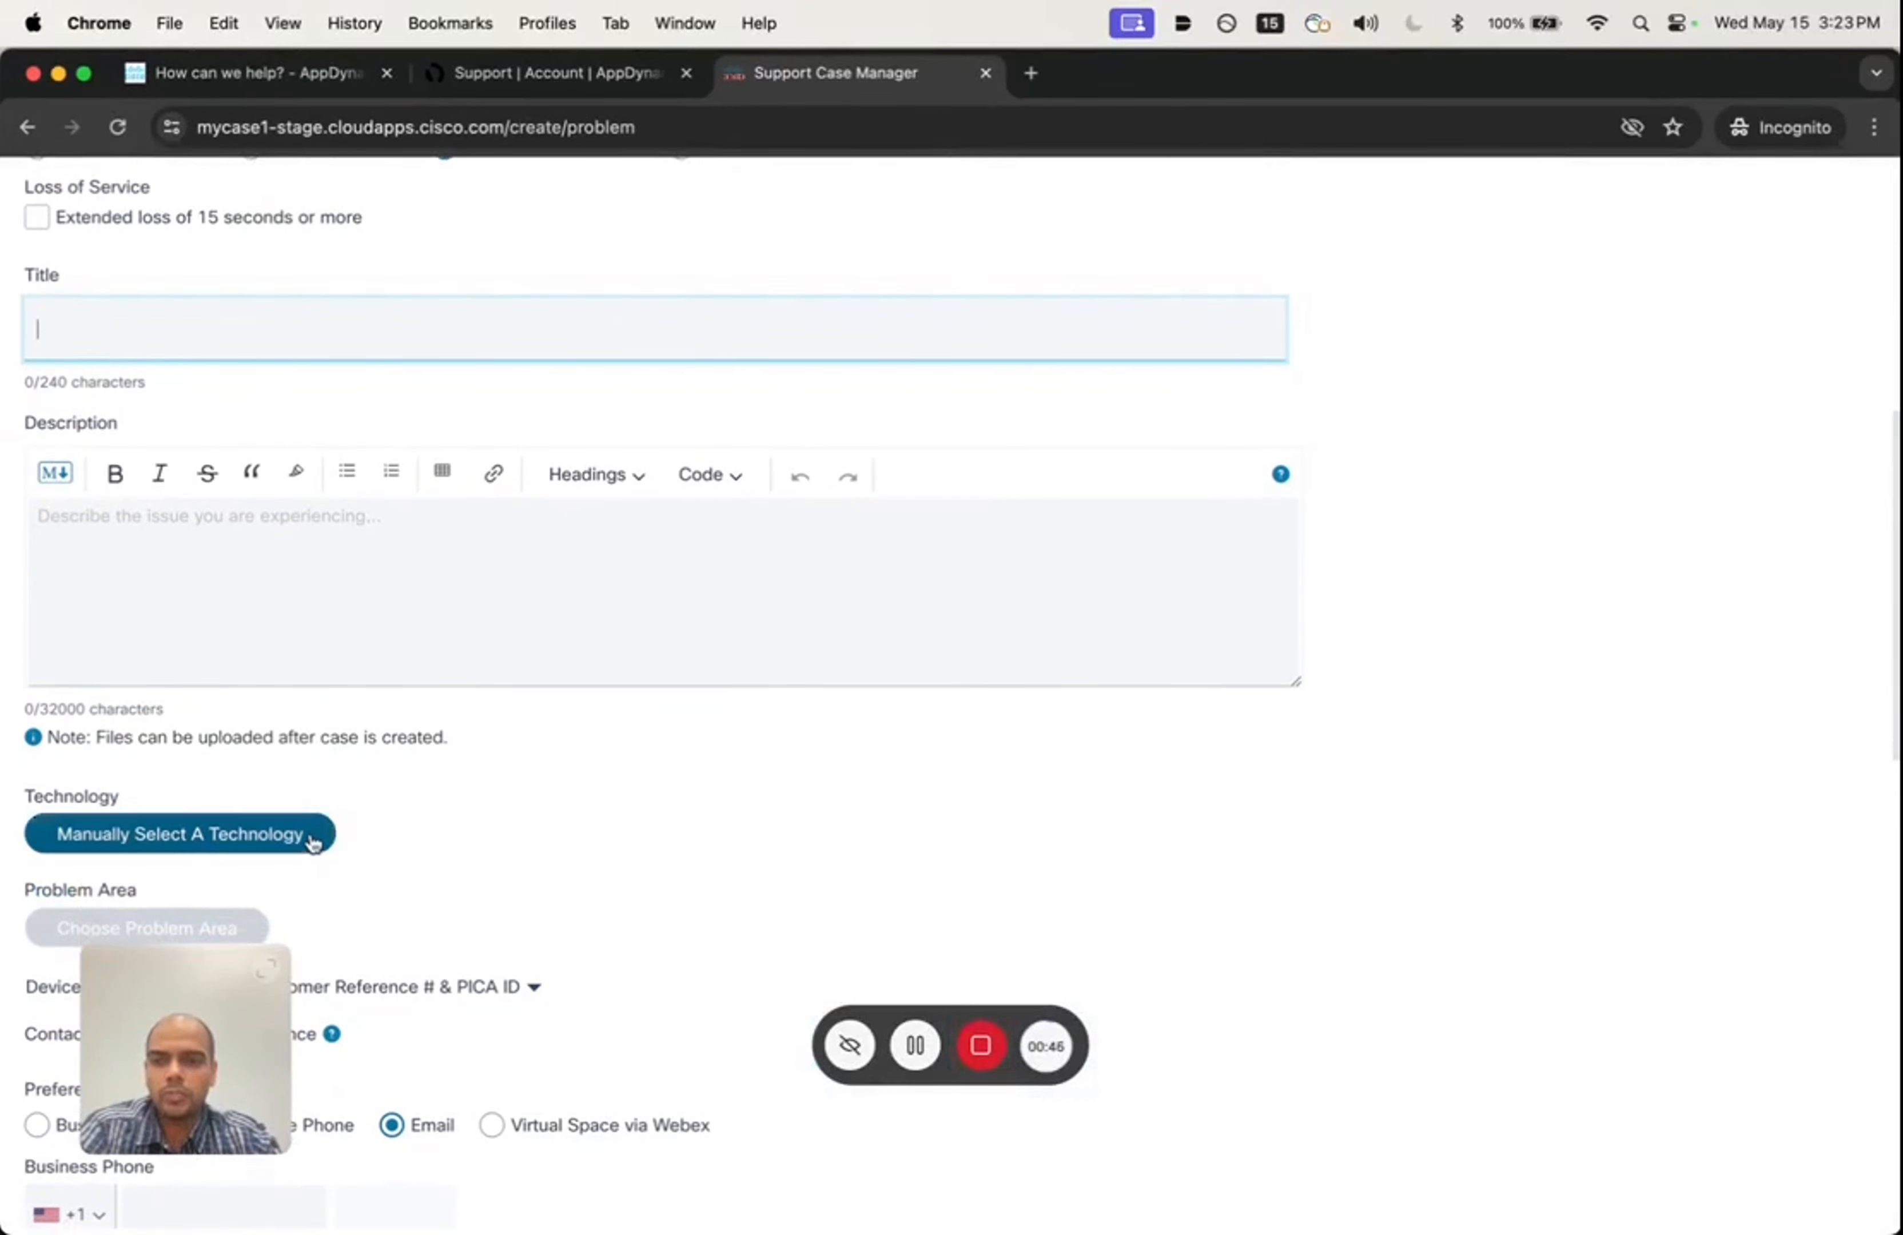
pyautogui.click(179, 833)
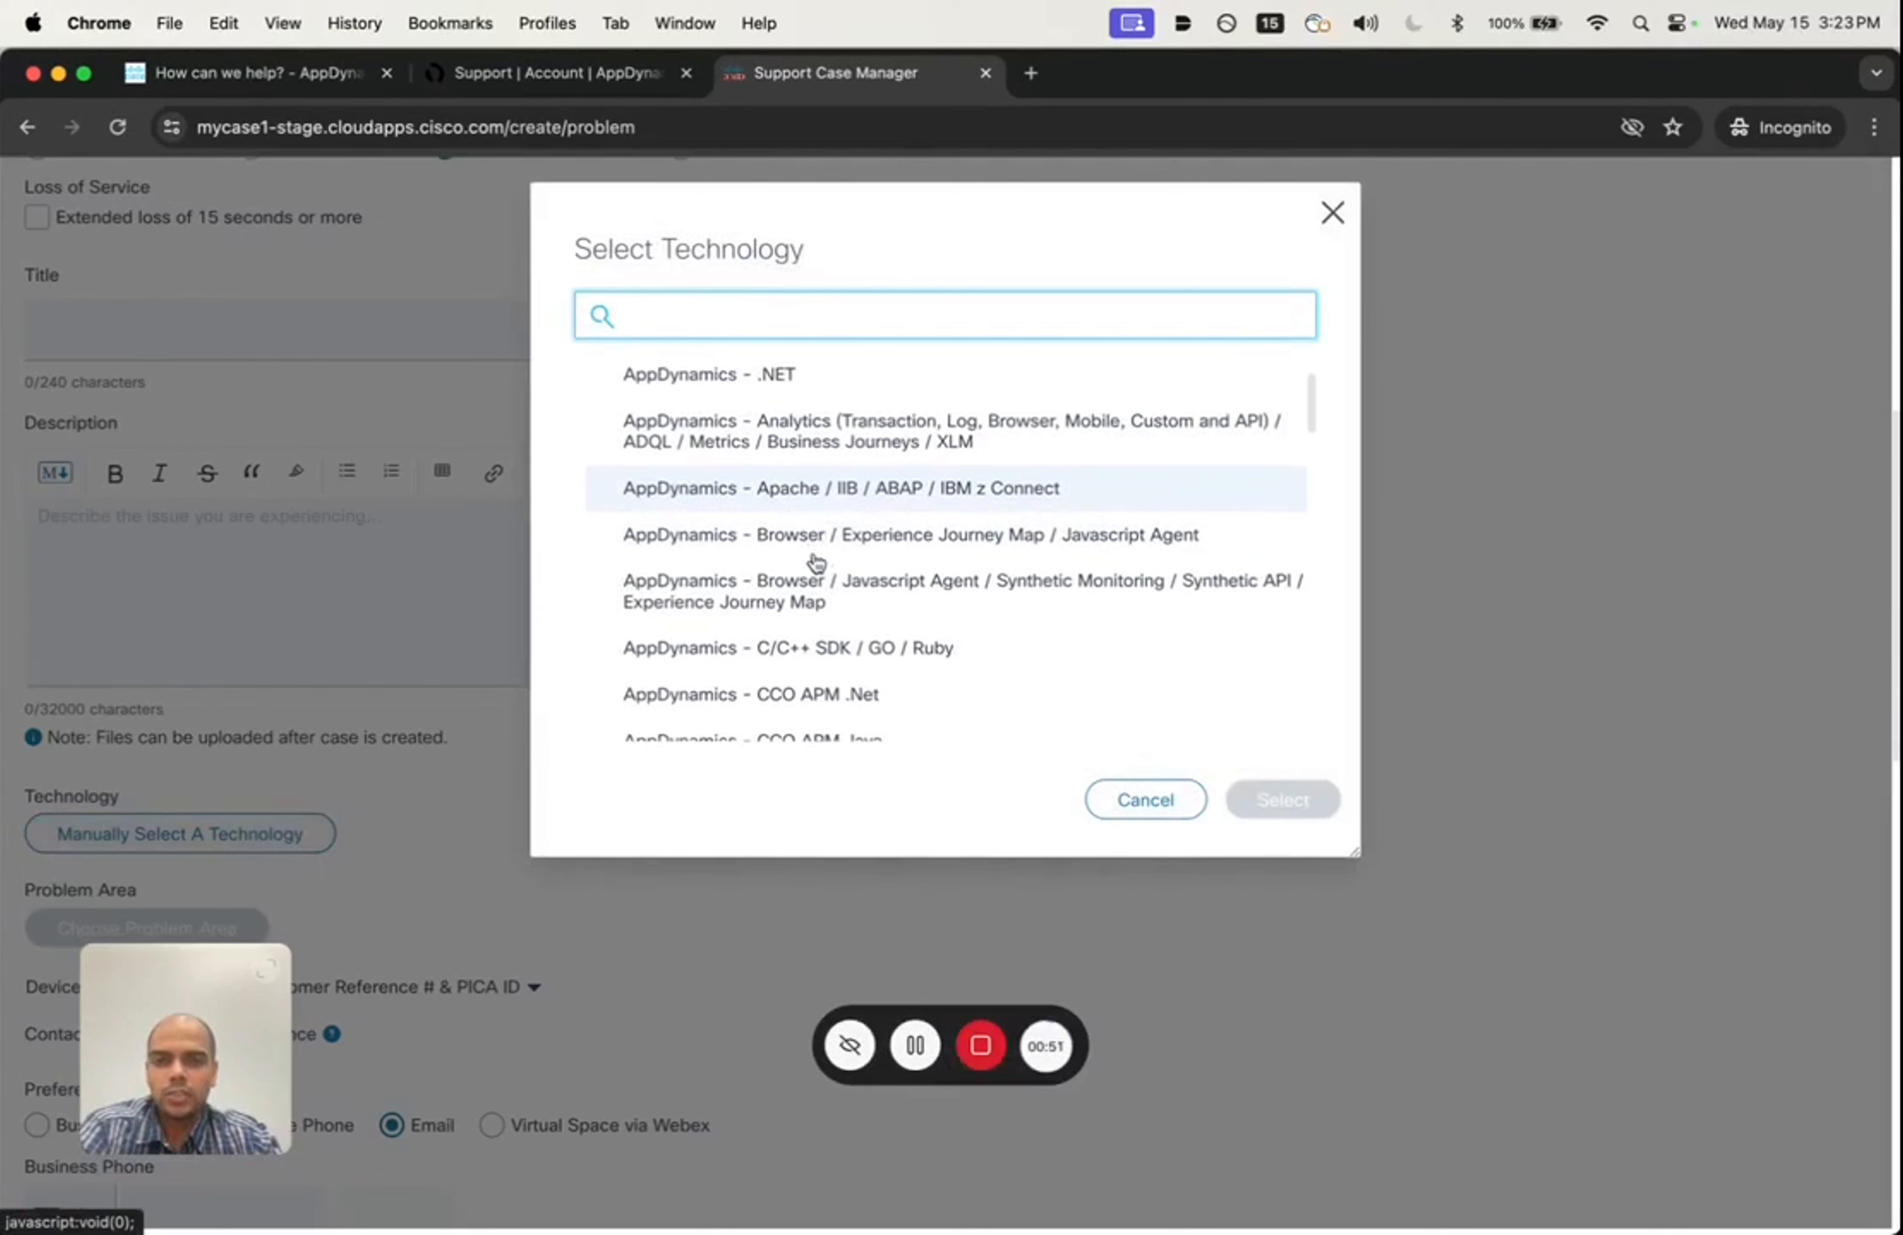
# Step: Choose AppDynamics - Java as technology and Installation > Configuration Assistance as problem area
pyautogui.scroll(-3)
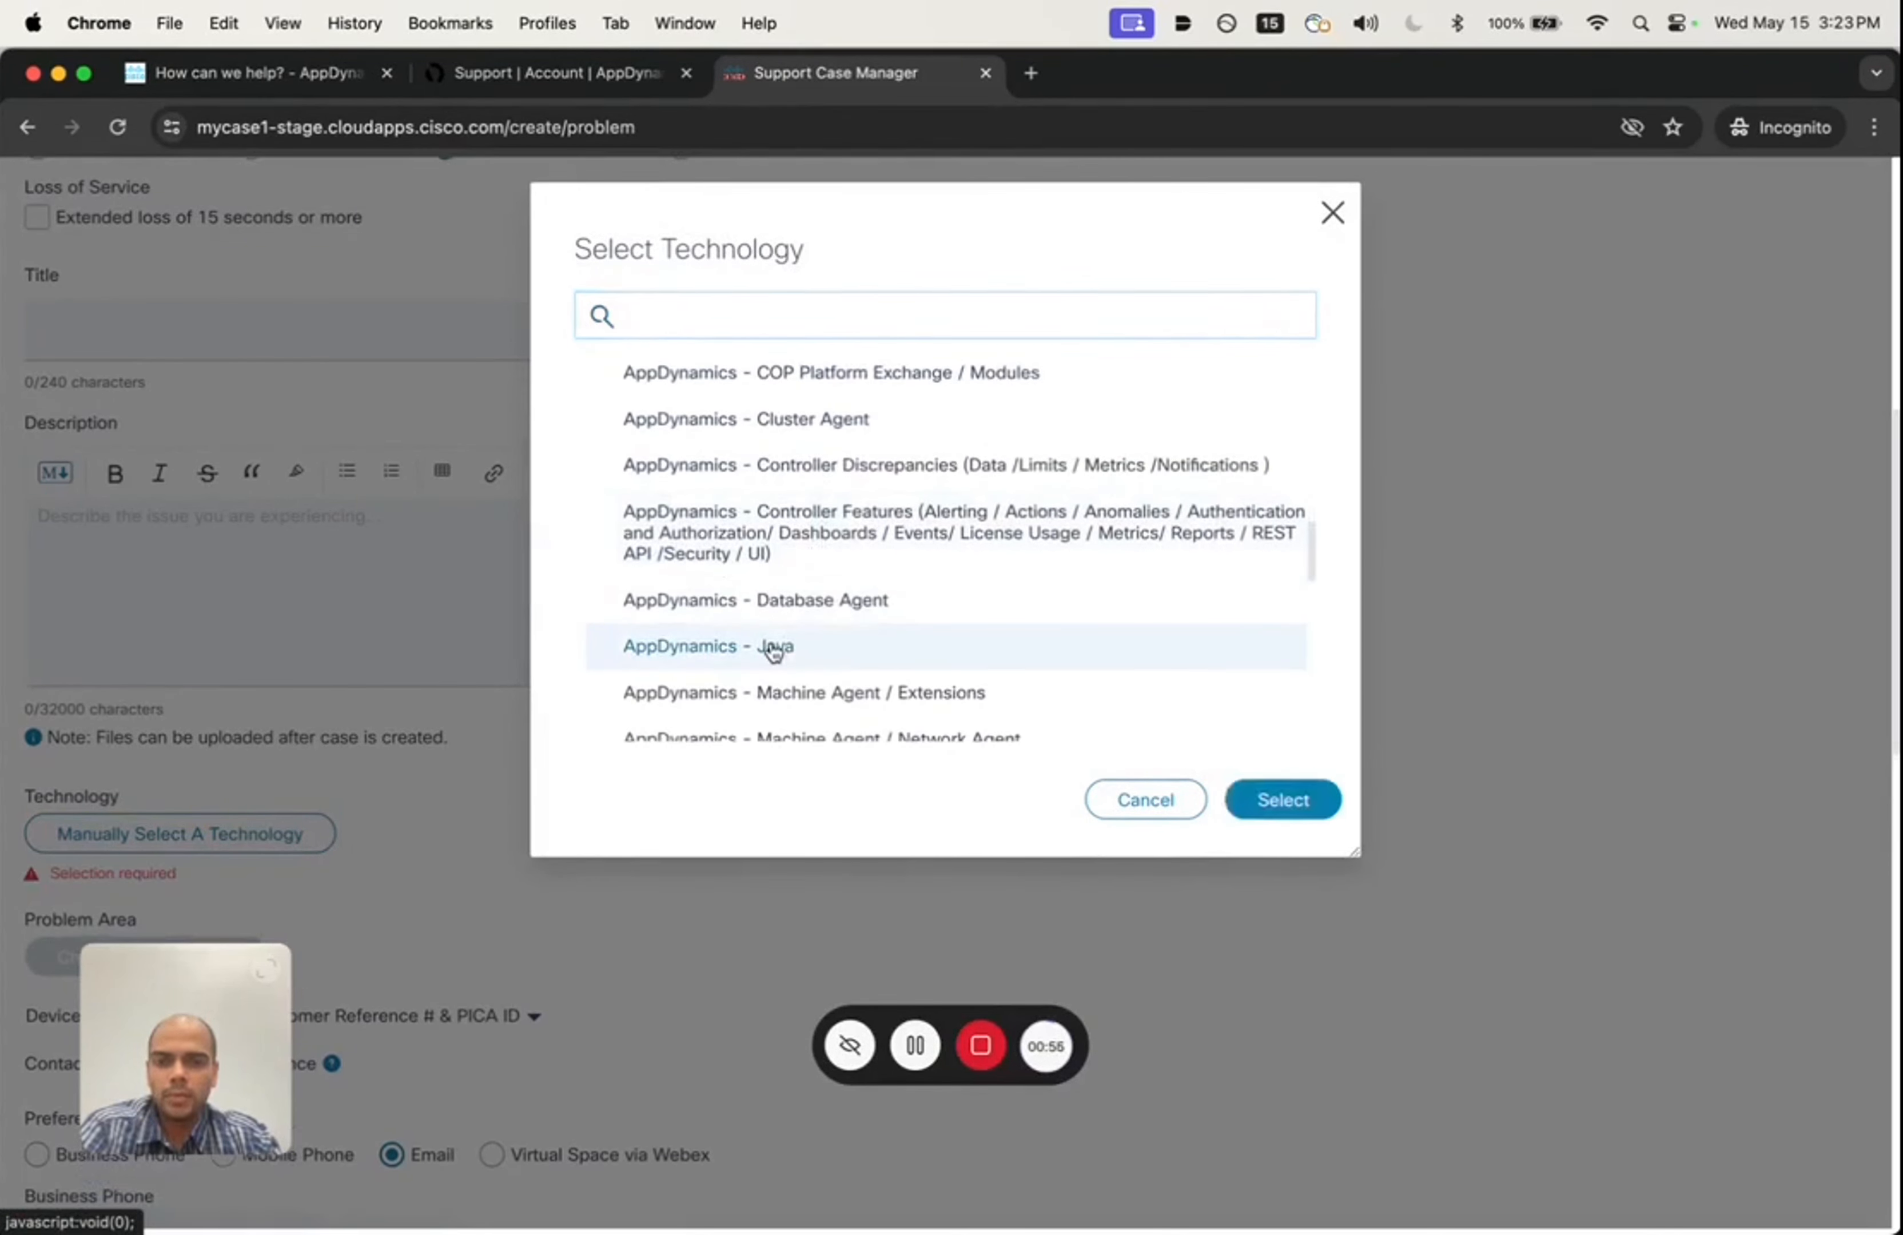
pyautogui.click(1282, 799)
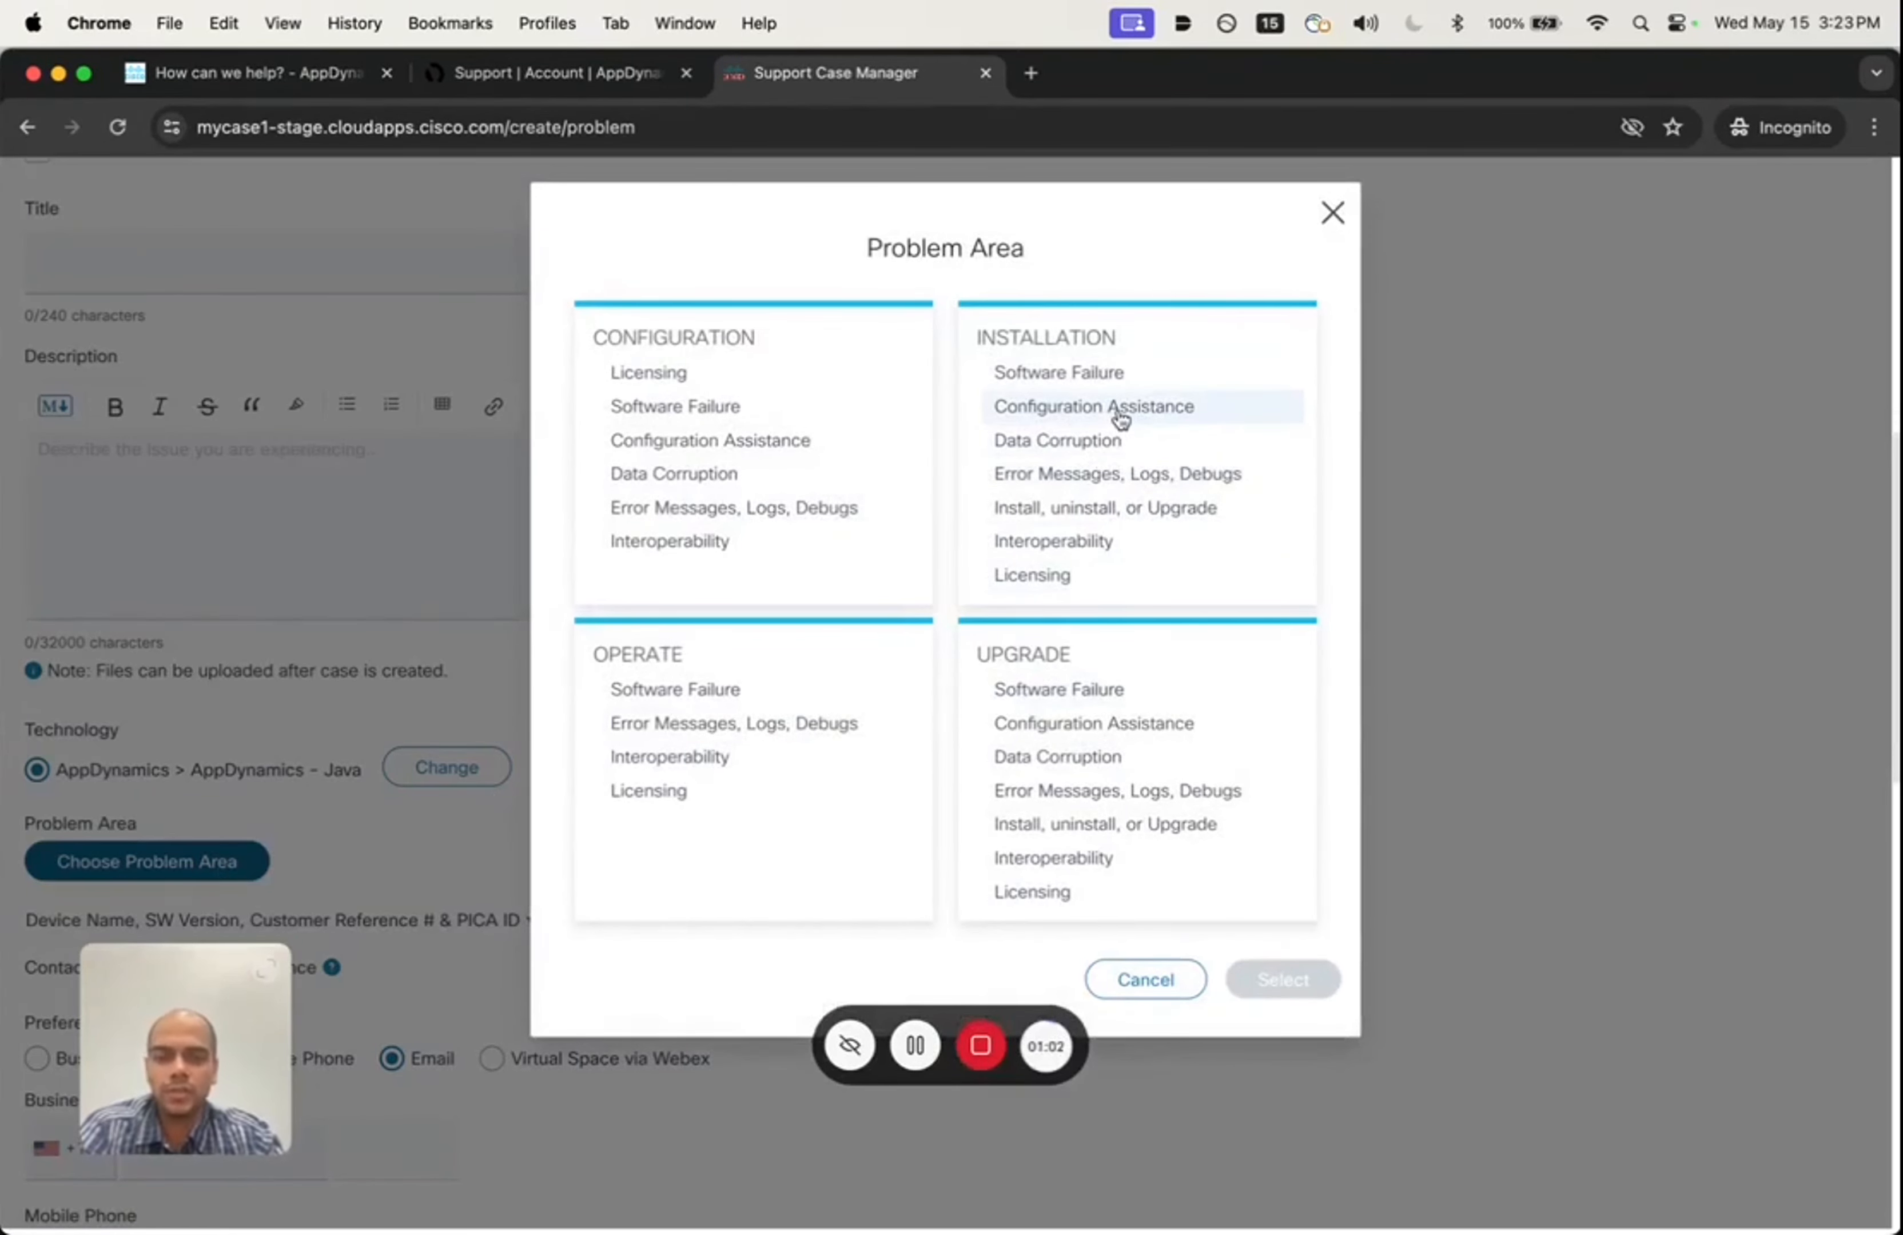
pyautogui.click(1092, 405)
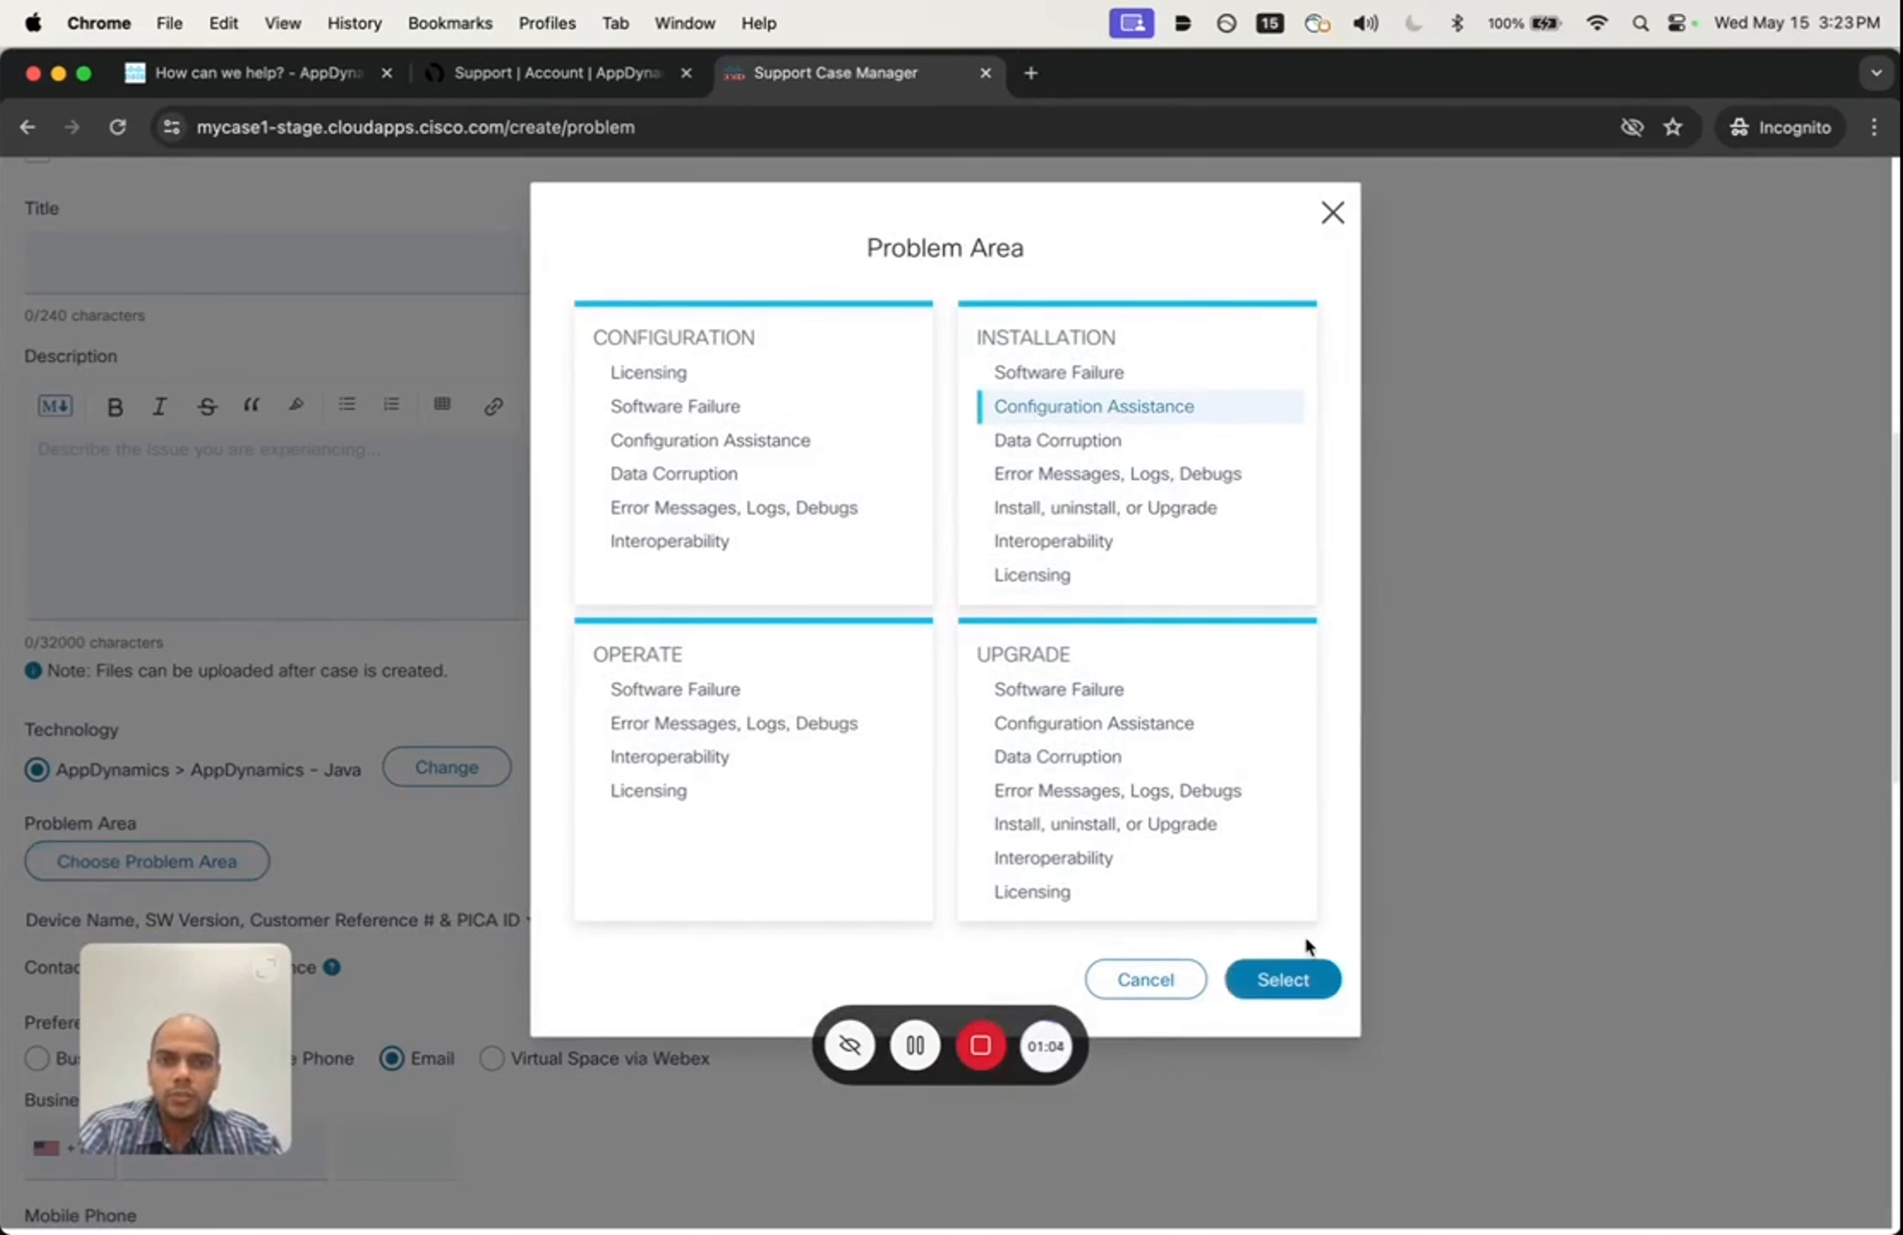
pyautogui.click(1281, 979)
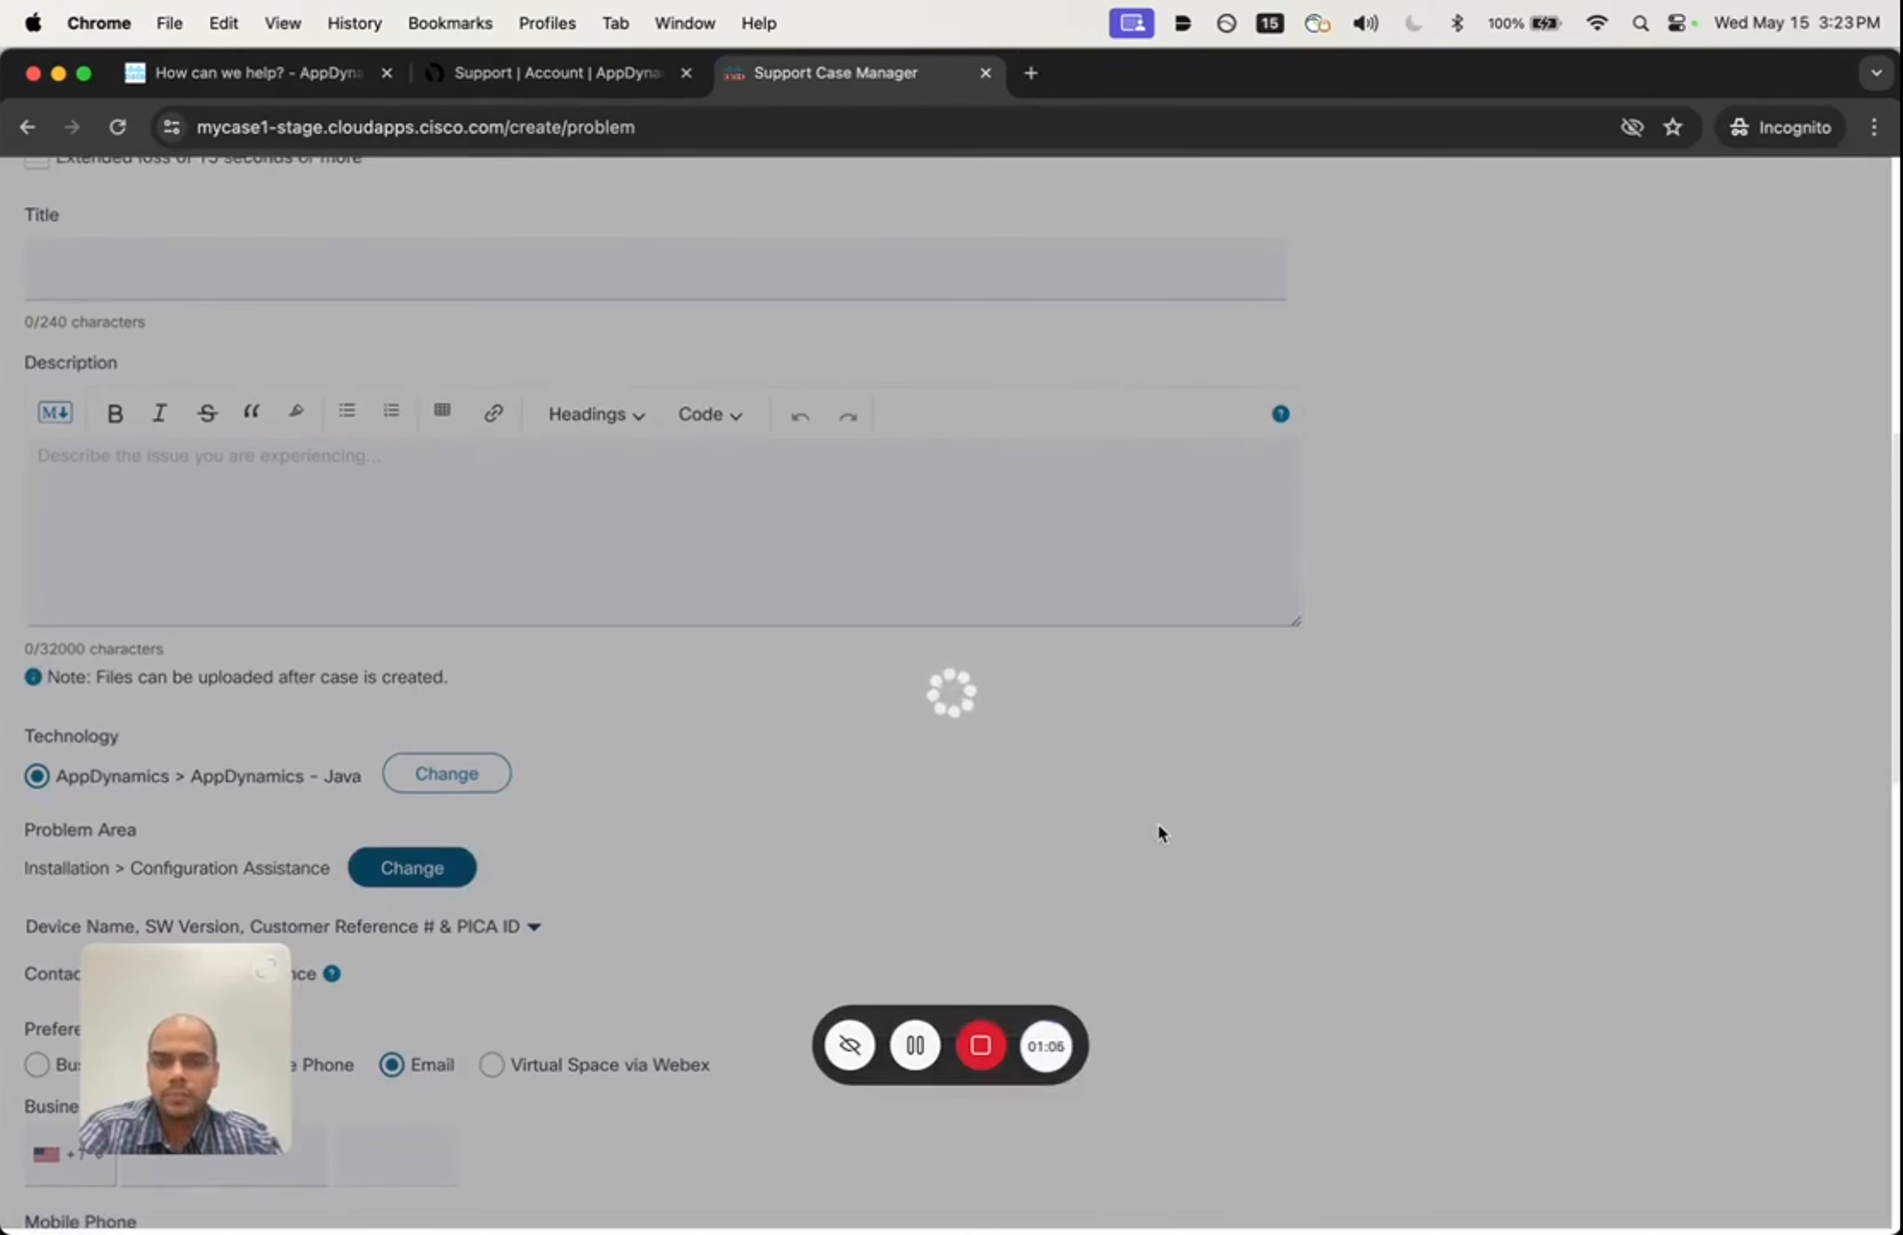
pyautogui.scroll(3)
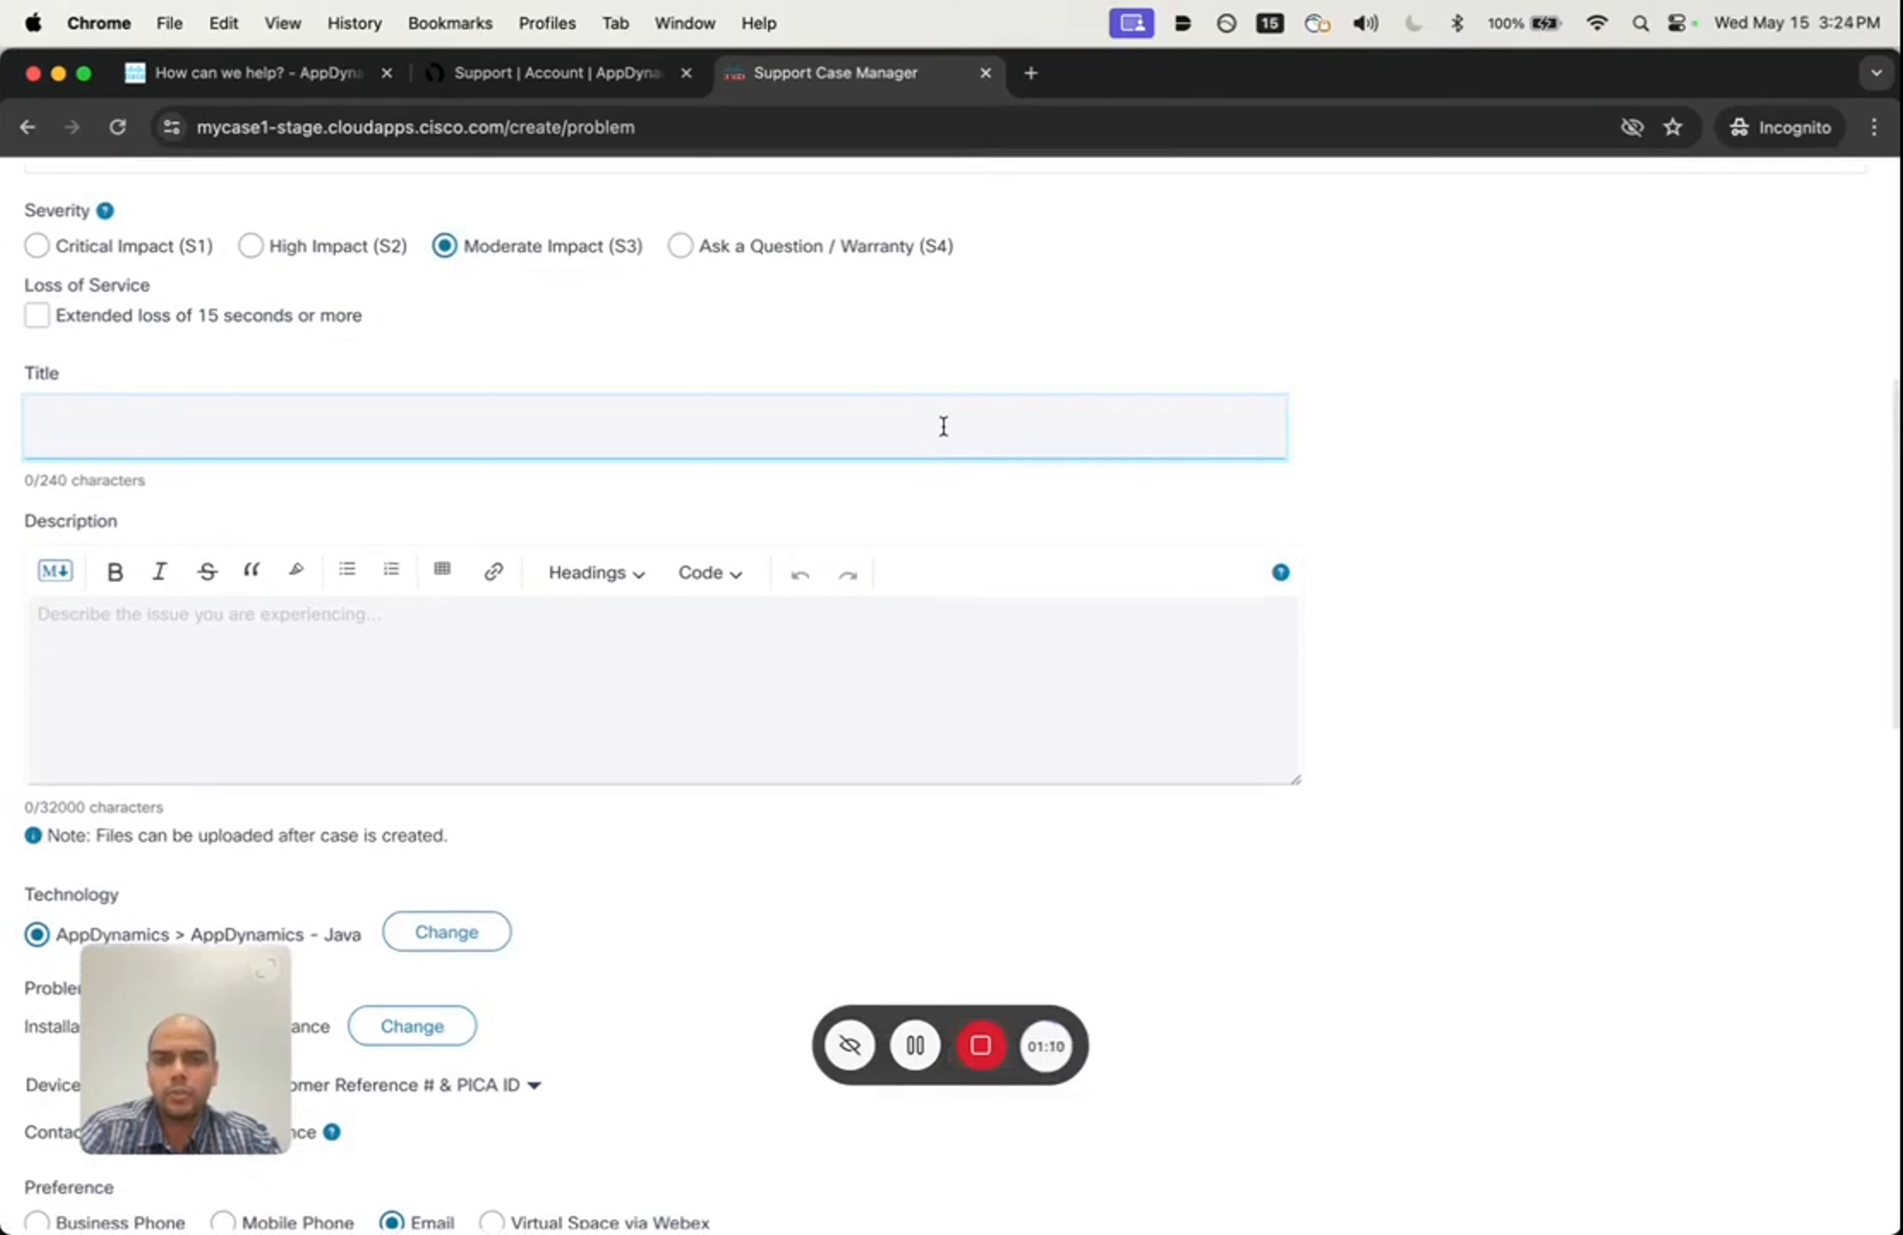
pyautogui.click(687, 701)
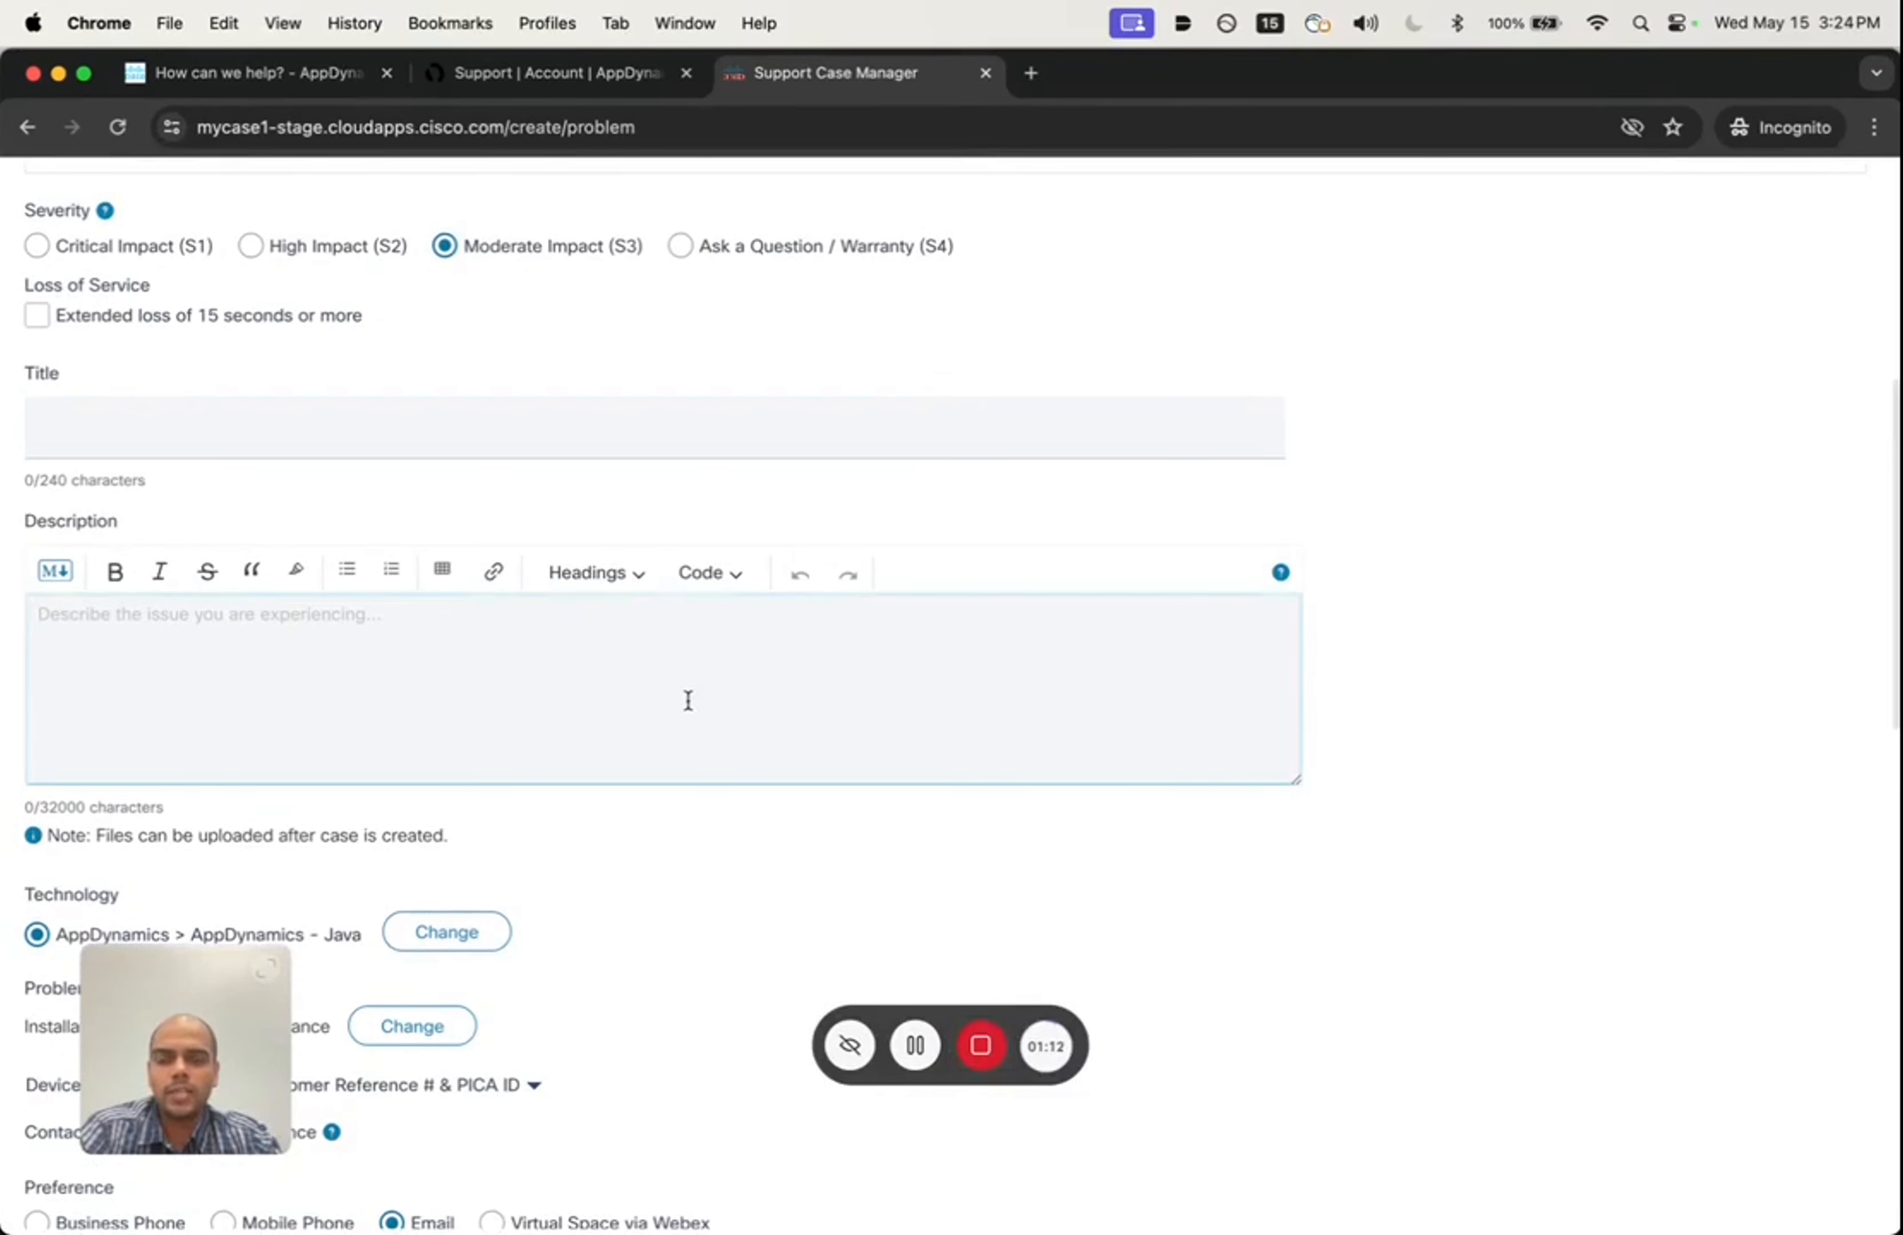